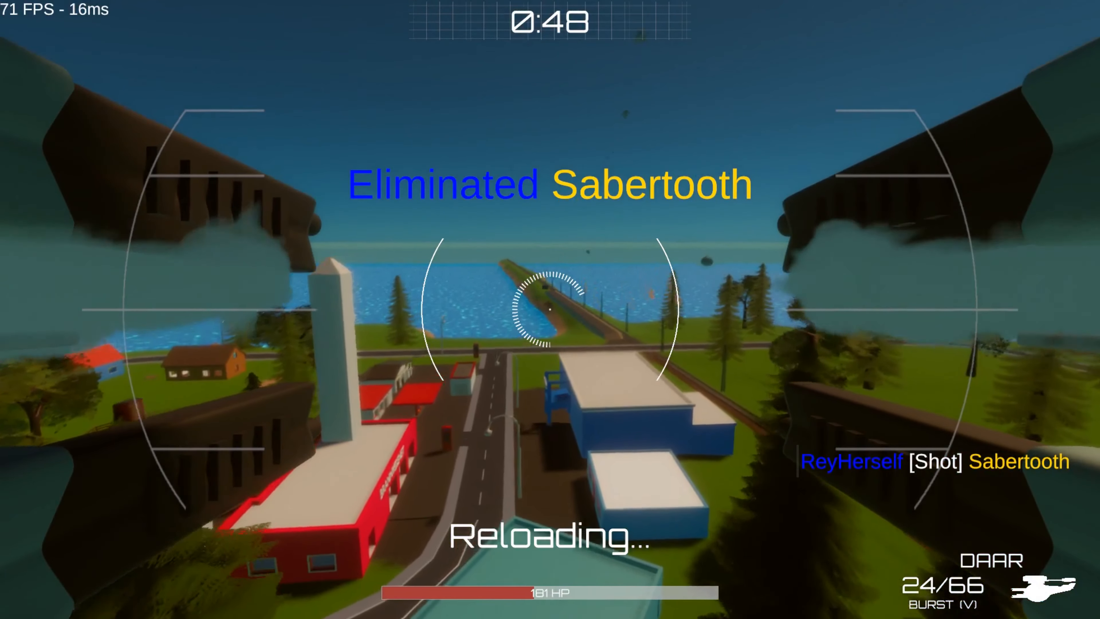
# Switch the drone's weapon to Burst fire mode with V.
pyautogui.press('v')
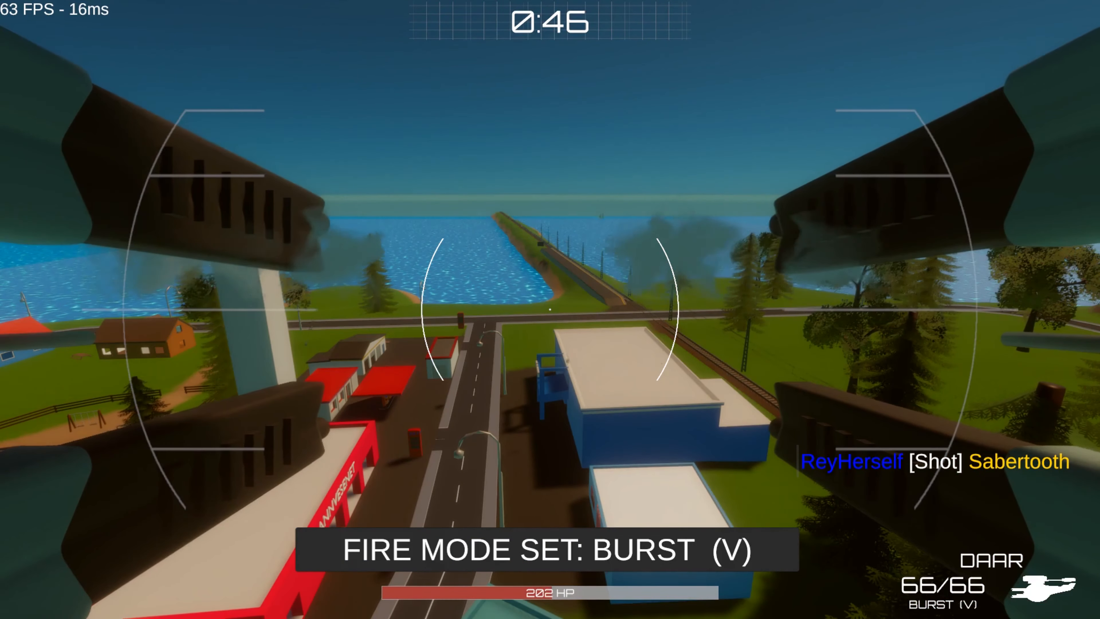
pyautogui.press('v')
pyautogui.write('firew')
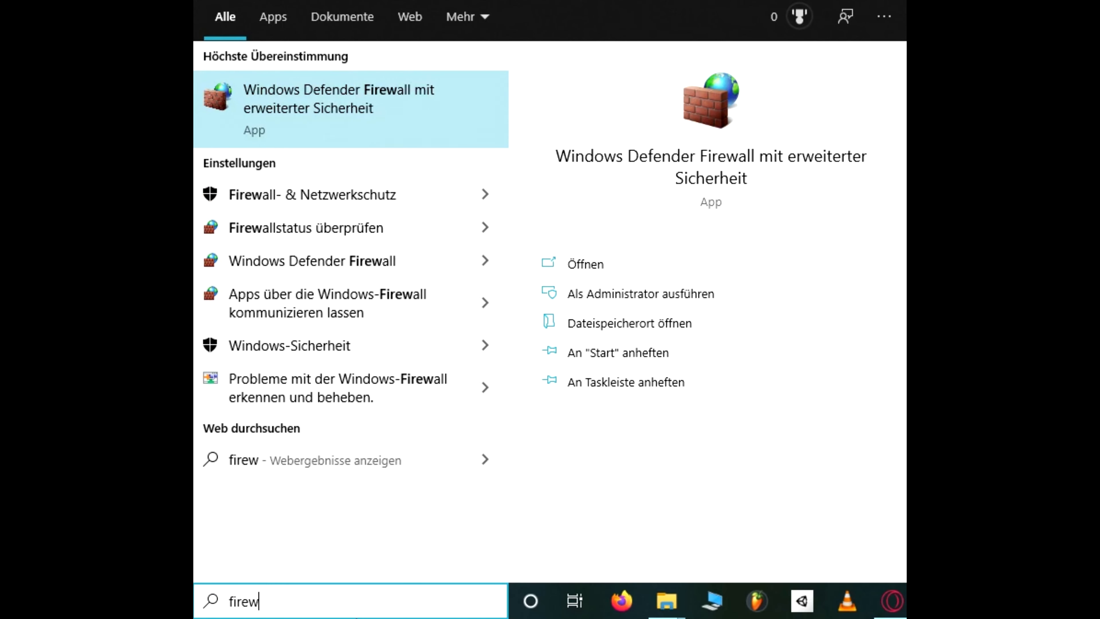
# Start a new inbound port rule in the advanced firewall for TCP port 5577.
pyautogui.click(351, 109)
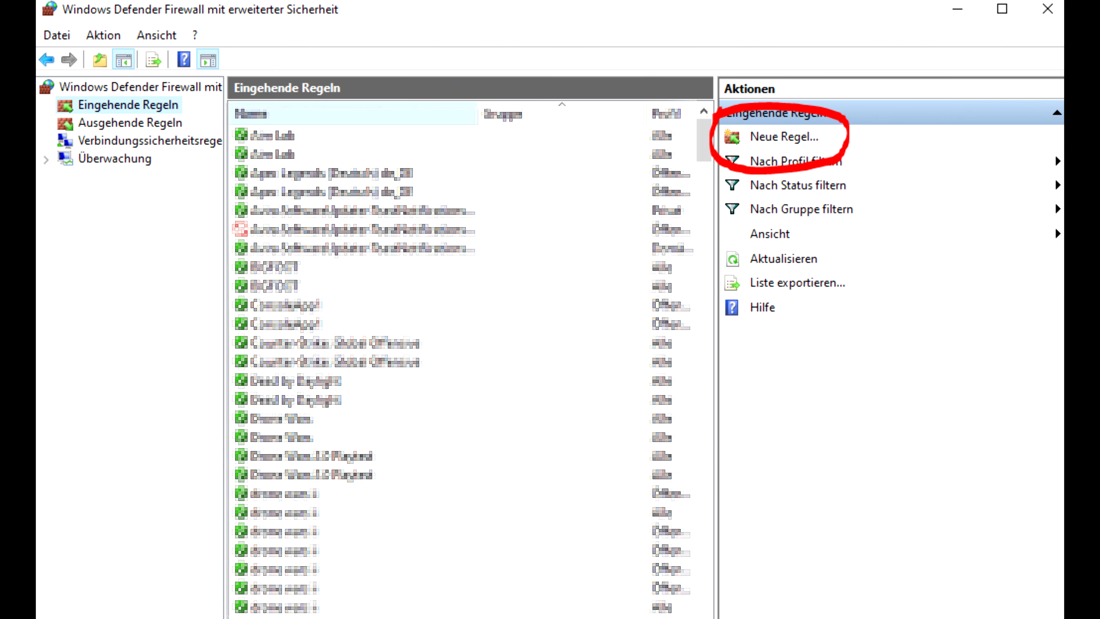
pyautogui.click(782, 137)
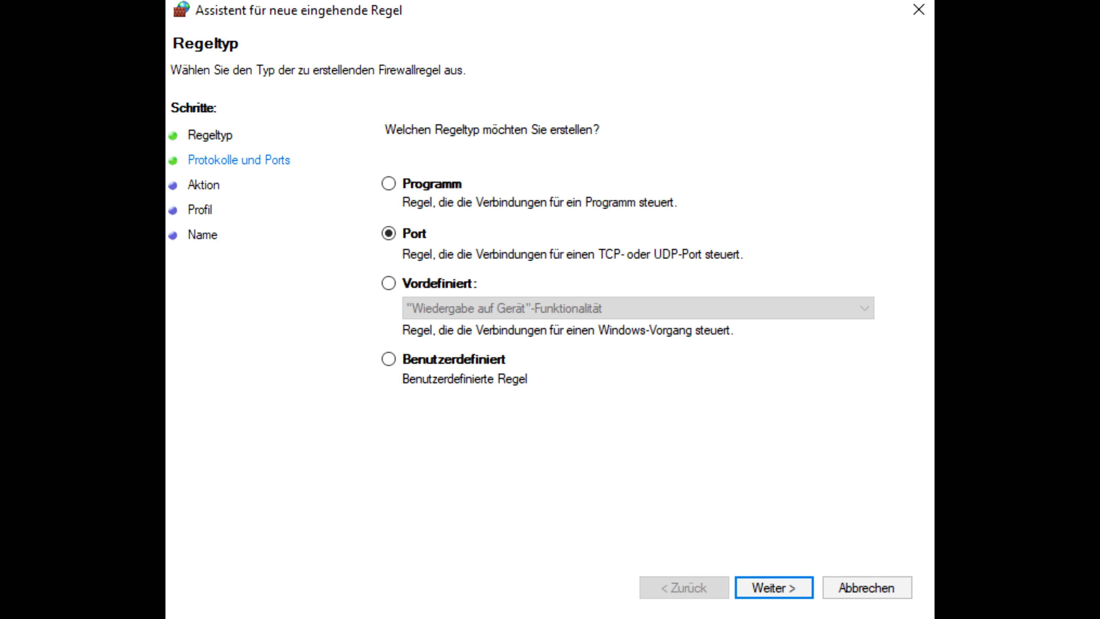
pyautogui.click(772, 587)
pyautogui.write('5577')
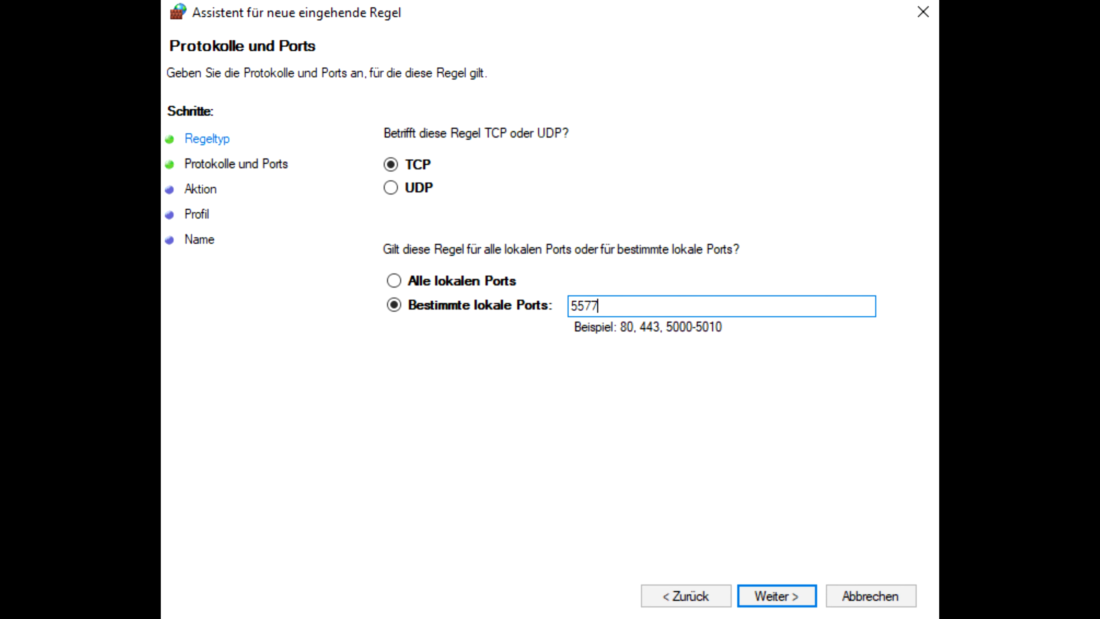
pyautogui.click(774, 596)
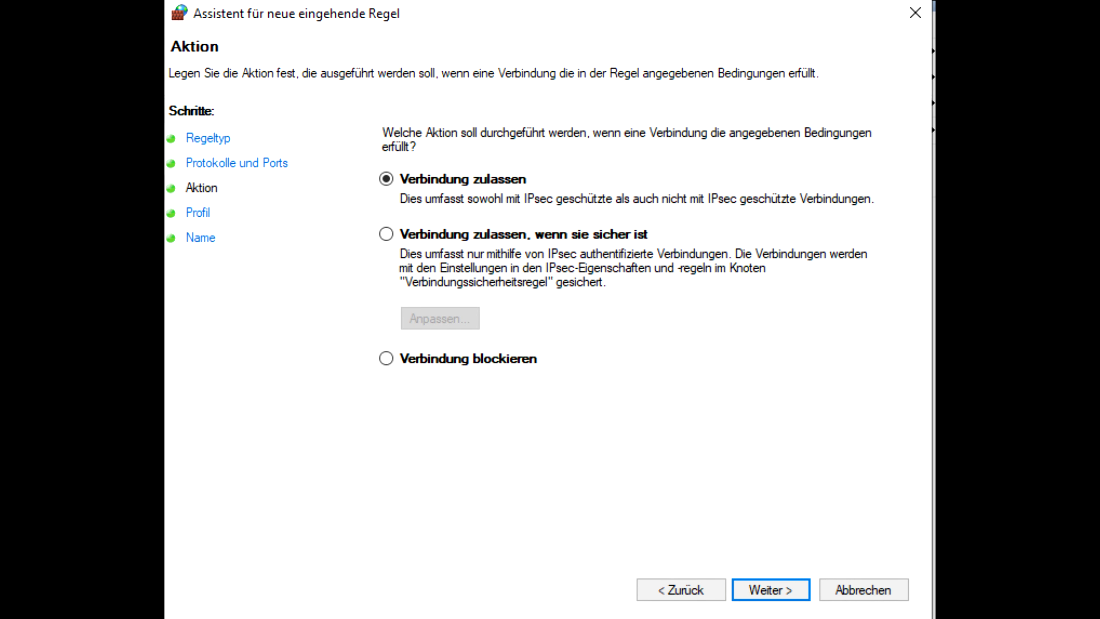
# Allow the connection on all profiles and finish the rule 'Dw2 GS port 5577 TCP'.
pyautogui.click(769, 589)
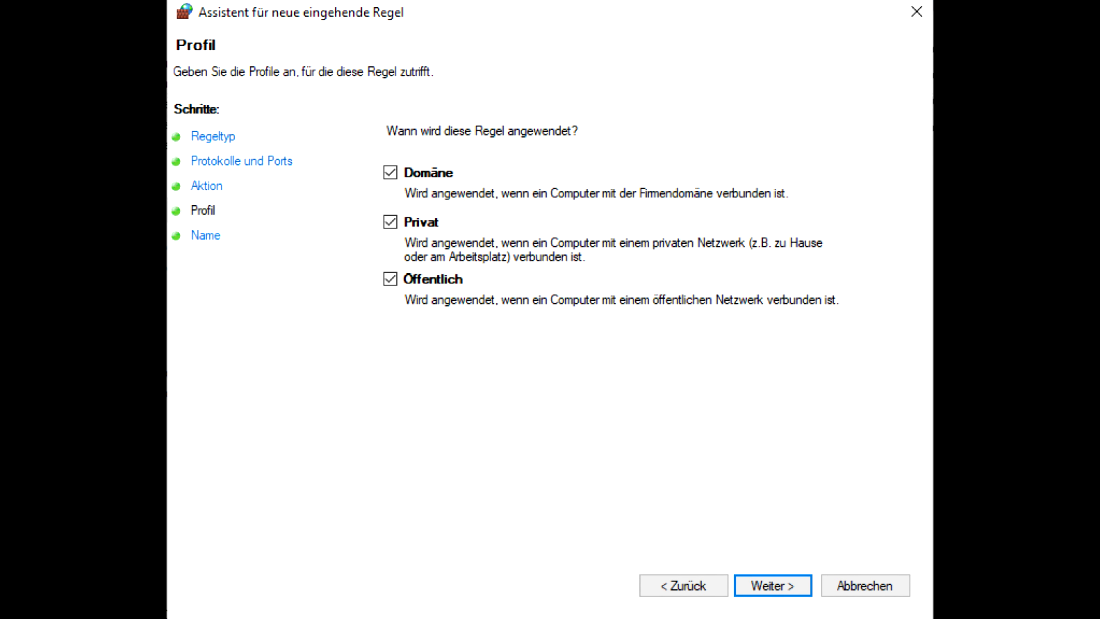
pyautogui.click(771, 584)
pyautogui.write('Dw2 GS port 5577TCP')
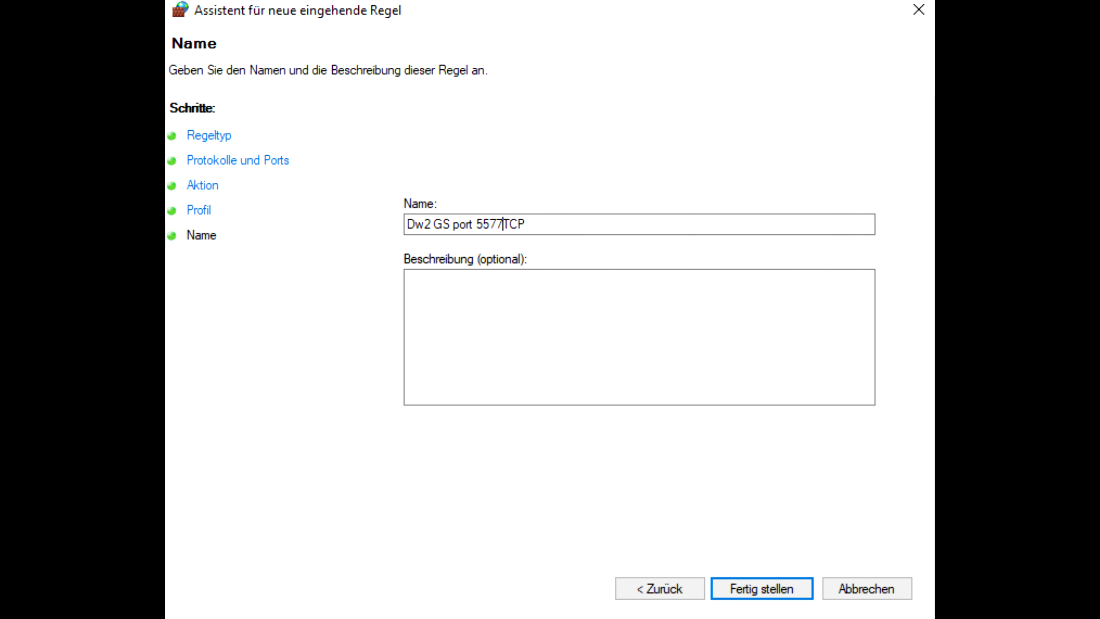
pyautogui.click(760, 587)
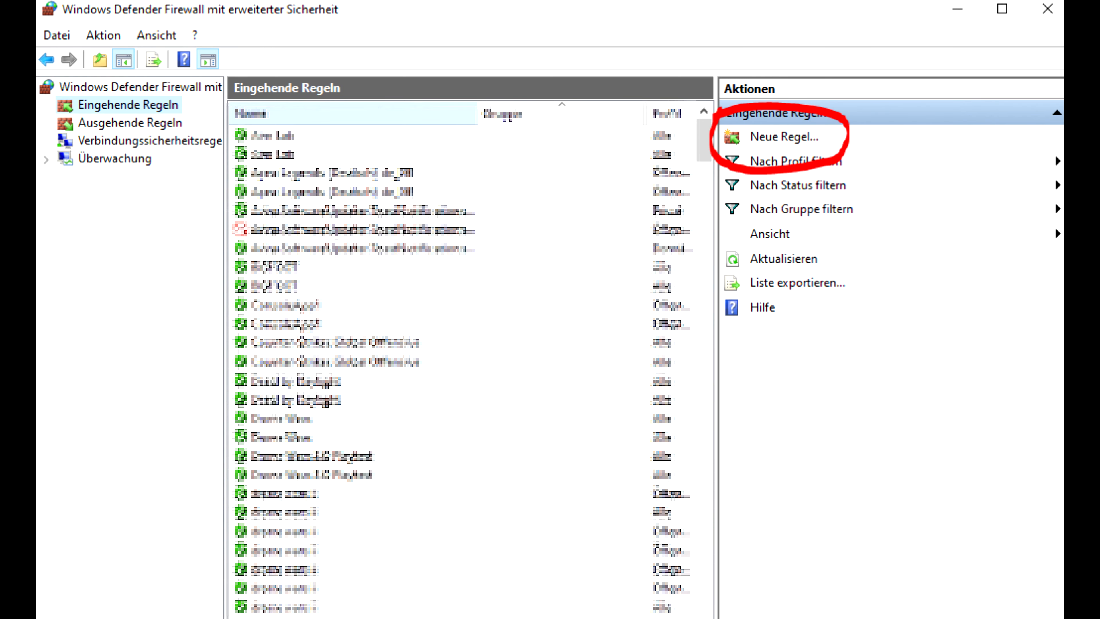
# Create a second inbound rule allowing UDP port 27015.
pyautogui.click(784, 137)
pyautogui.write('27015')
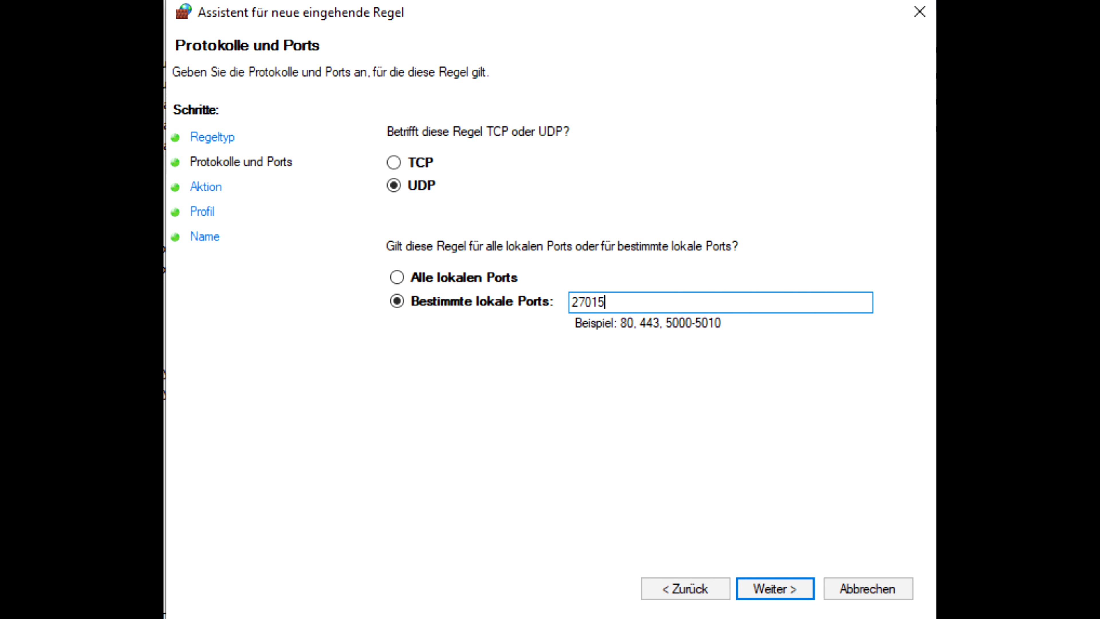
pyautogui.click(866, 588)
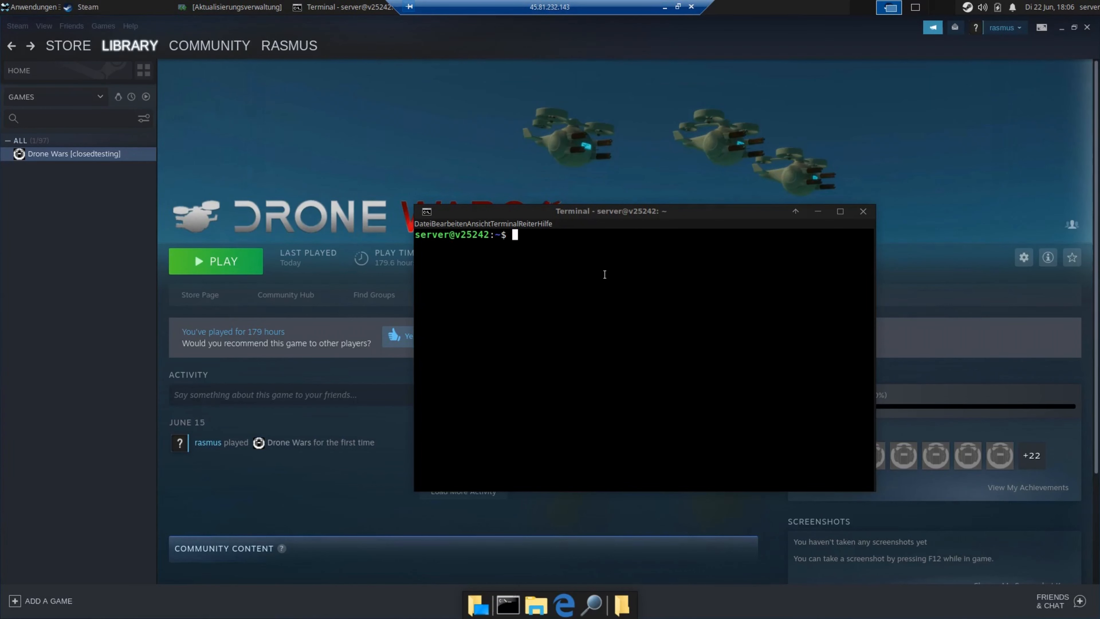
# Check ufw status and allow UDP port 5577 through the Linux firewall.
pyautogui.write('sudo ufw status')
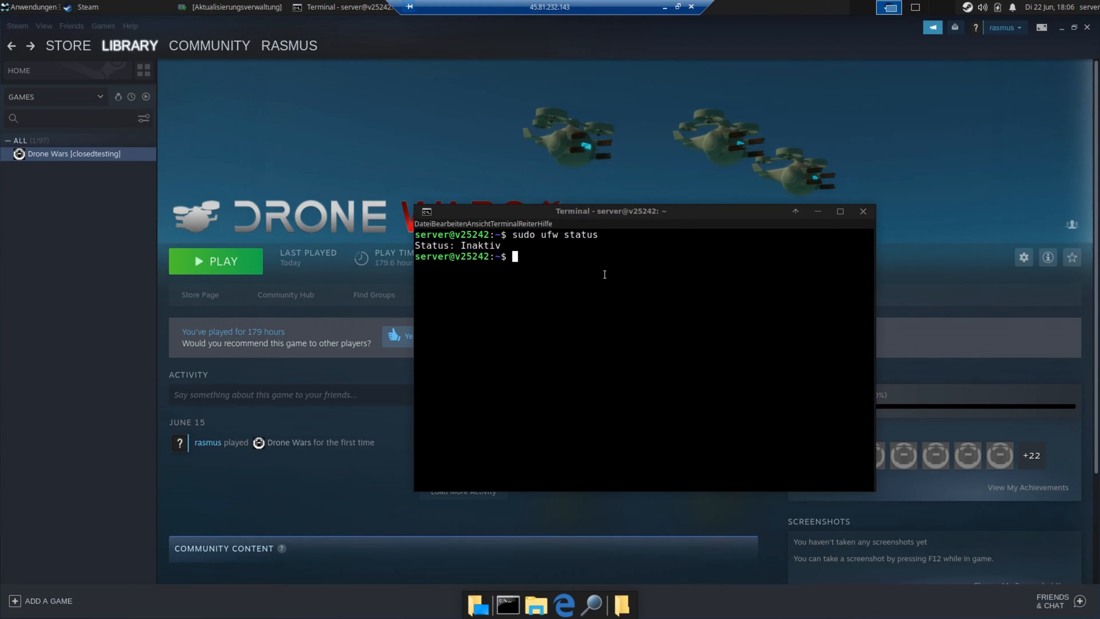
pyautogui.write('al')
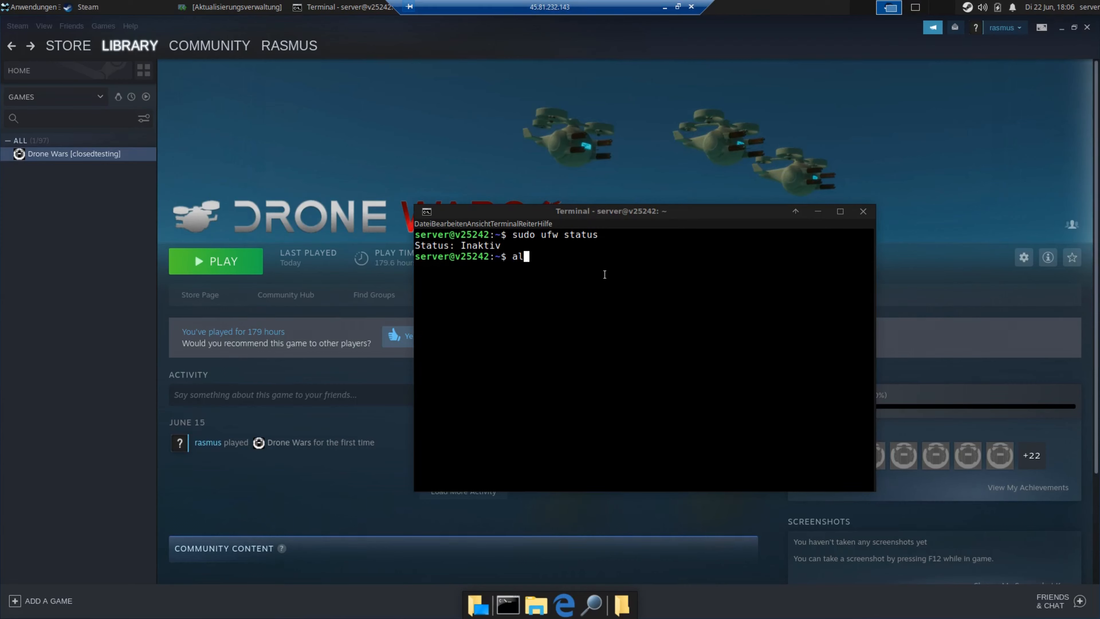
pyautogui.write('low 5577/udp')
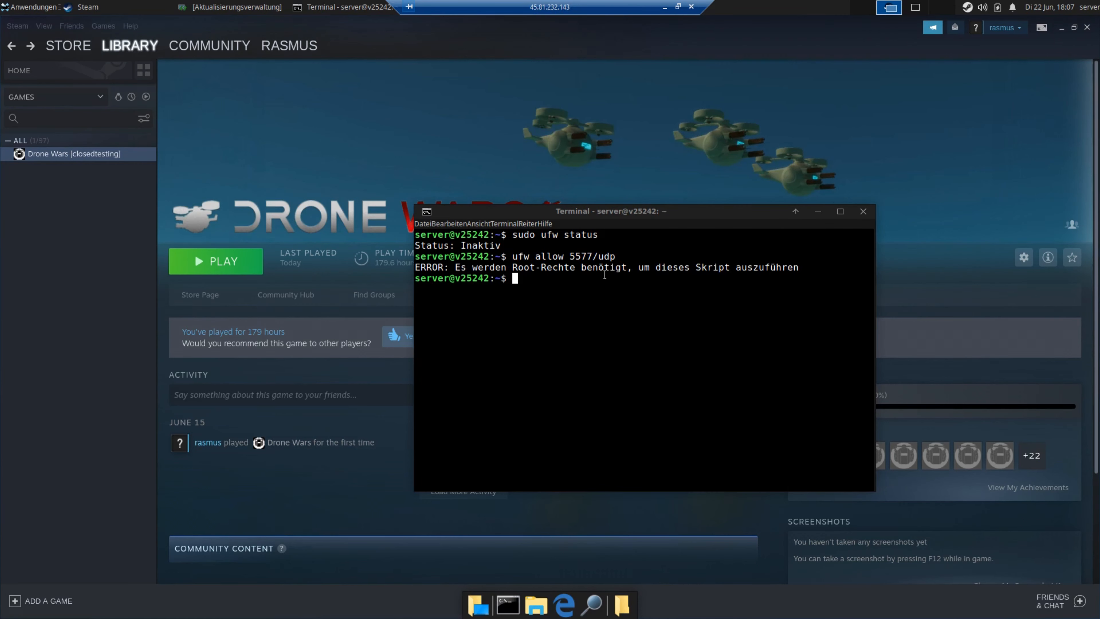
pyautogui.write('sudo ufw')
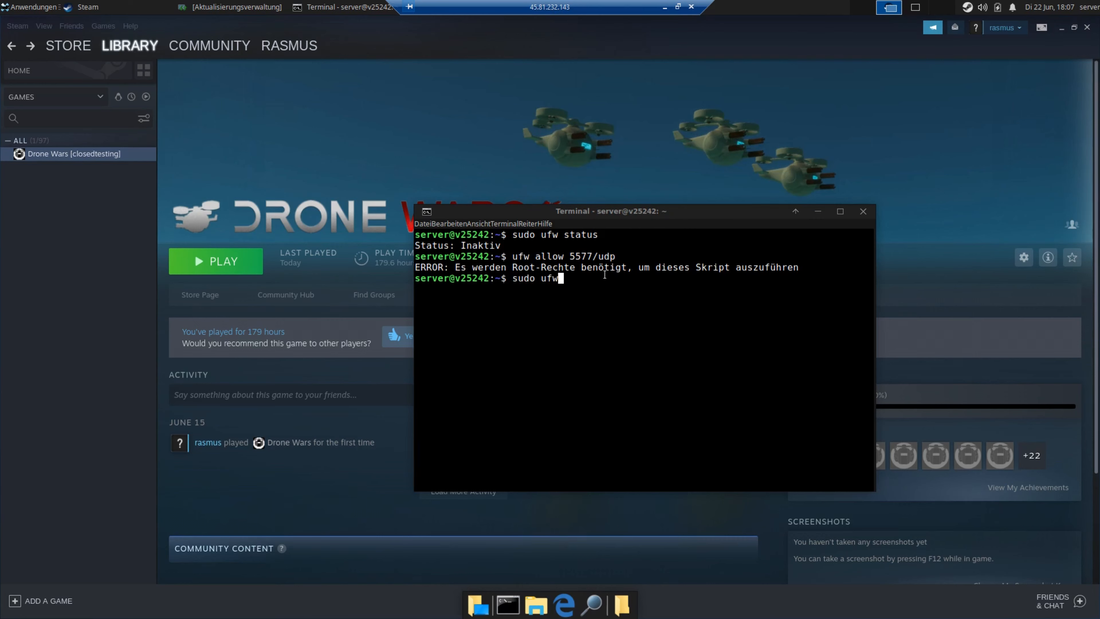
pyautogui.write('allow')
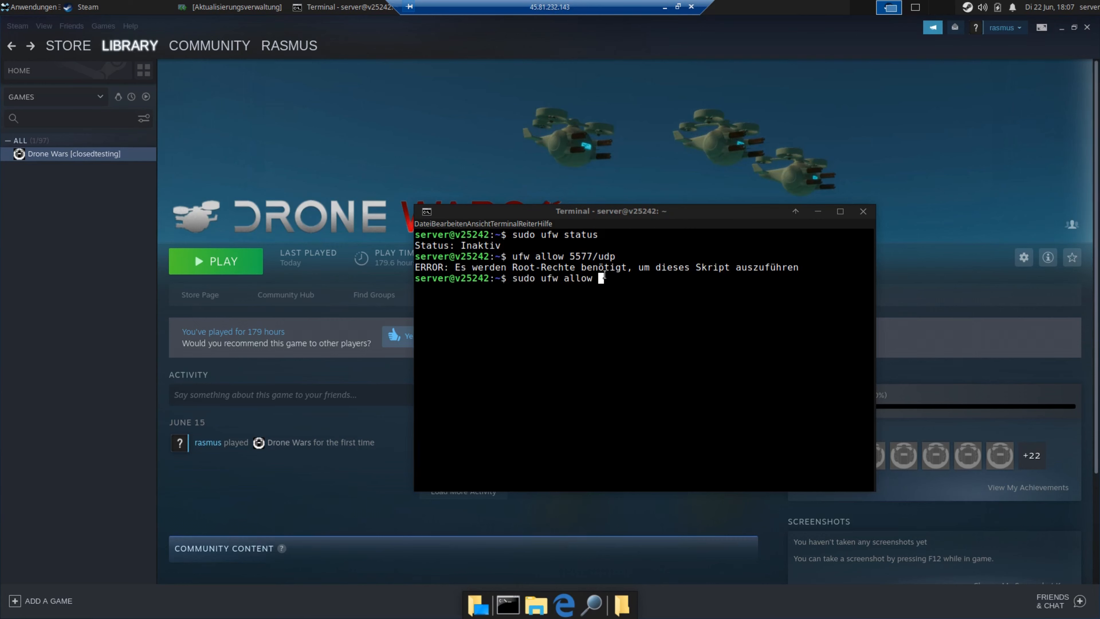
pyautogui.write('5577/udp')
pyautogui.write('sudo ufw 5577')
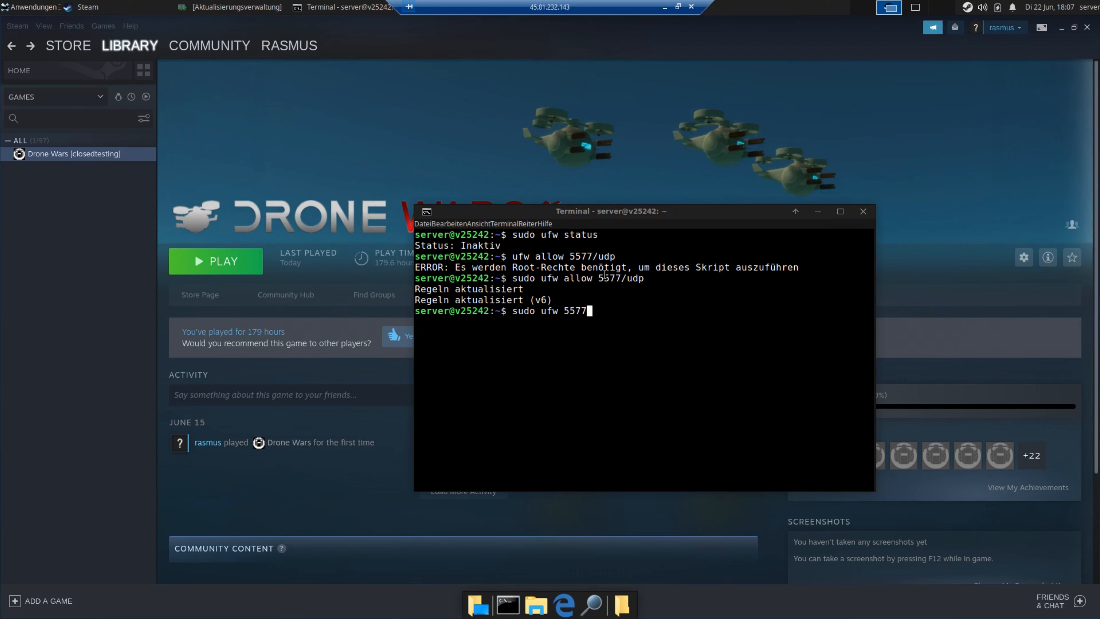
# Enter further ufw rules for 5577/tcp and 27015/udp.
pyautogui.write('tcp')
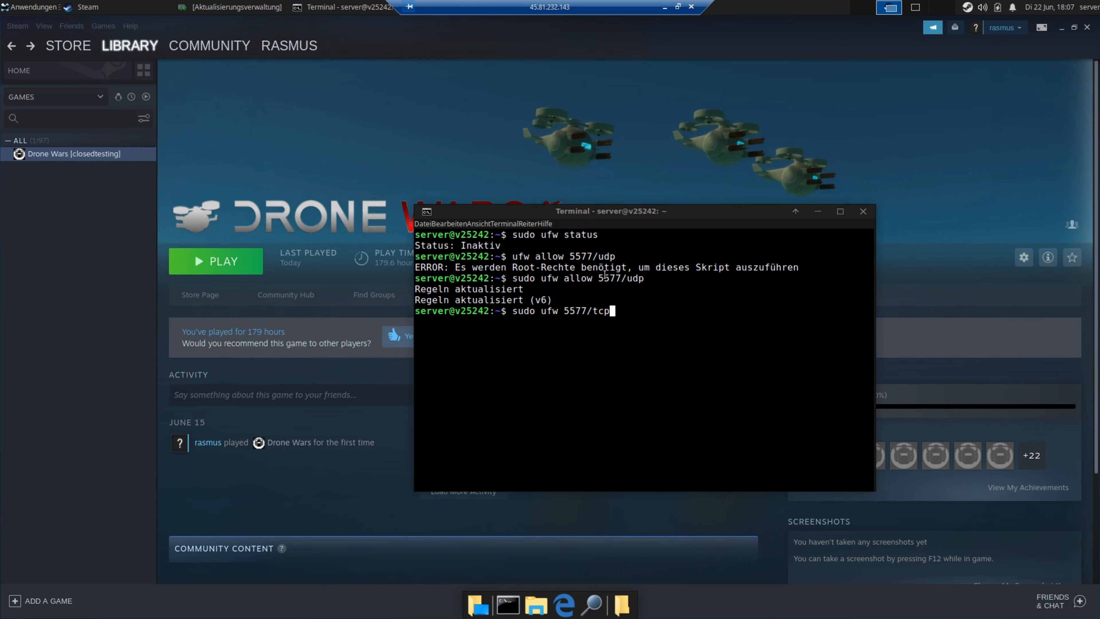
pyautogui.press('Backspace')
pyautogui.write('2')
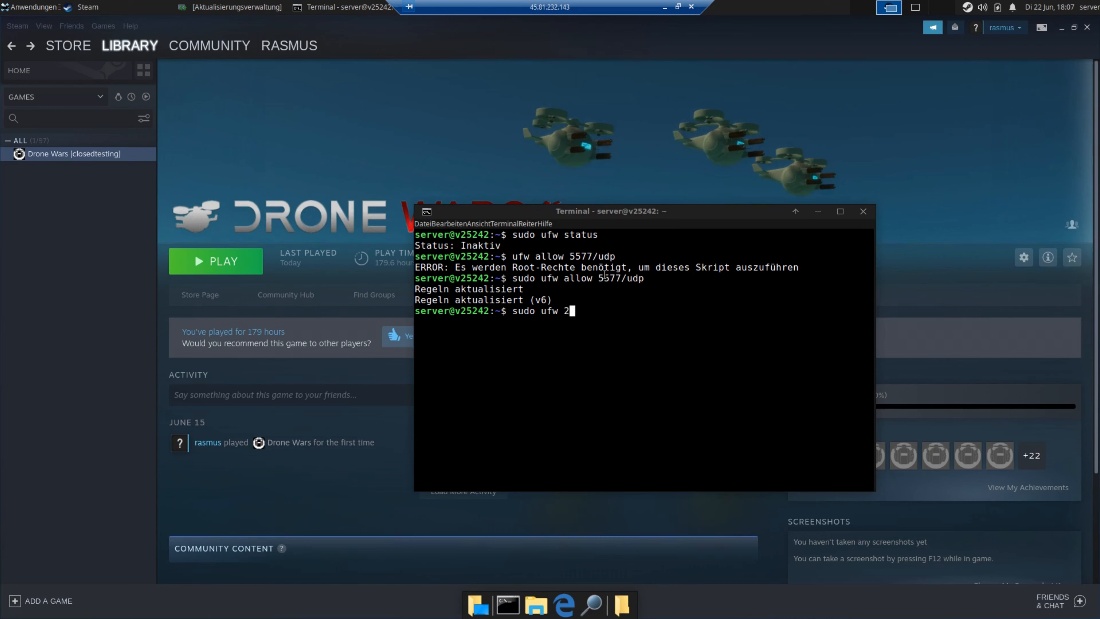
pyautogui.write('7015')
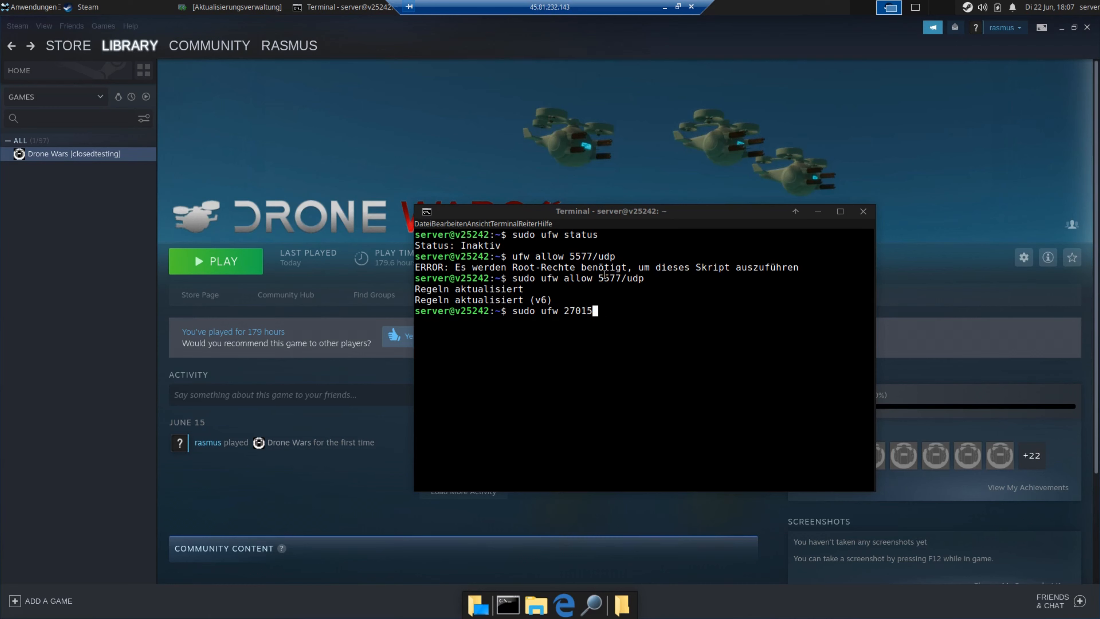
pyautogui.write('/udp')
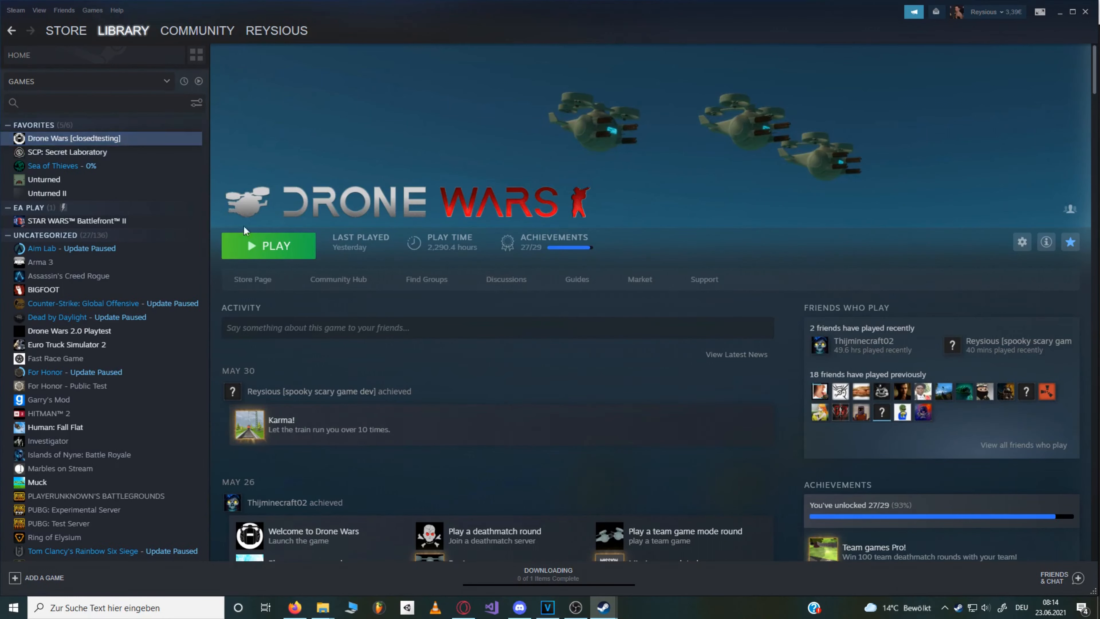
# Launch Drone Wars from Steam with the regular Play Drone Wars option.
pyautogui.click(268, 246)
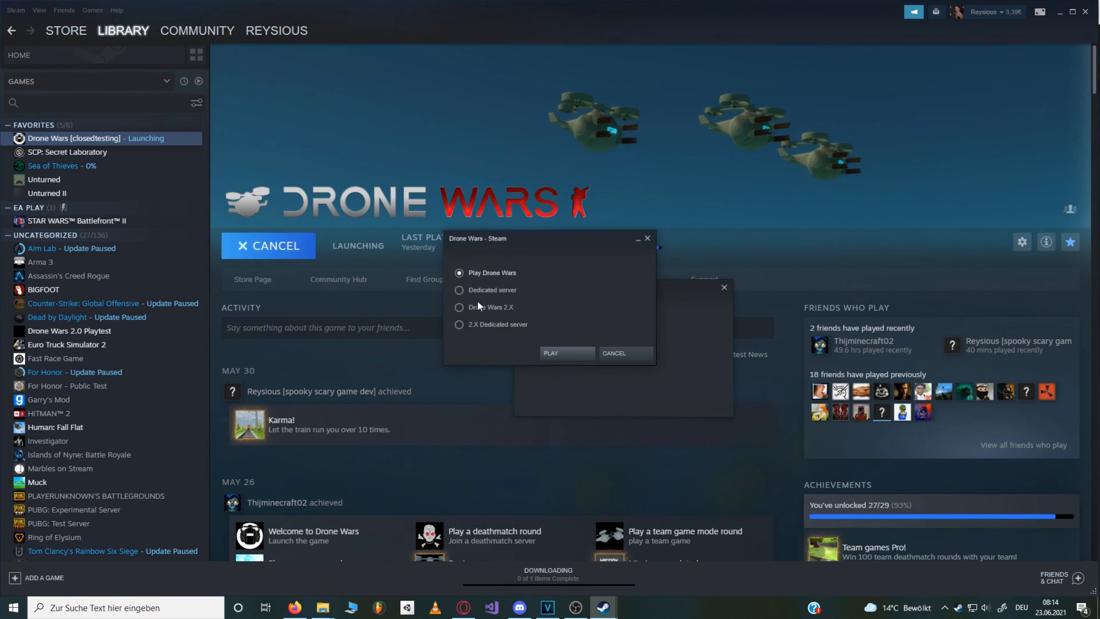
pyautogui.click(550, 353)
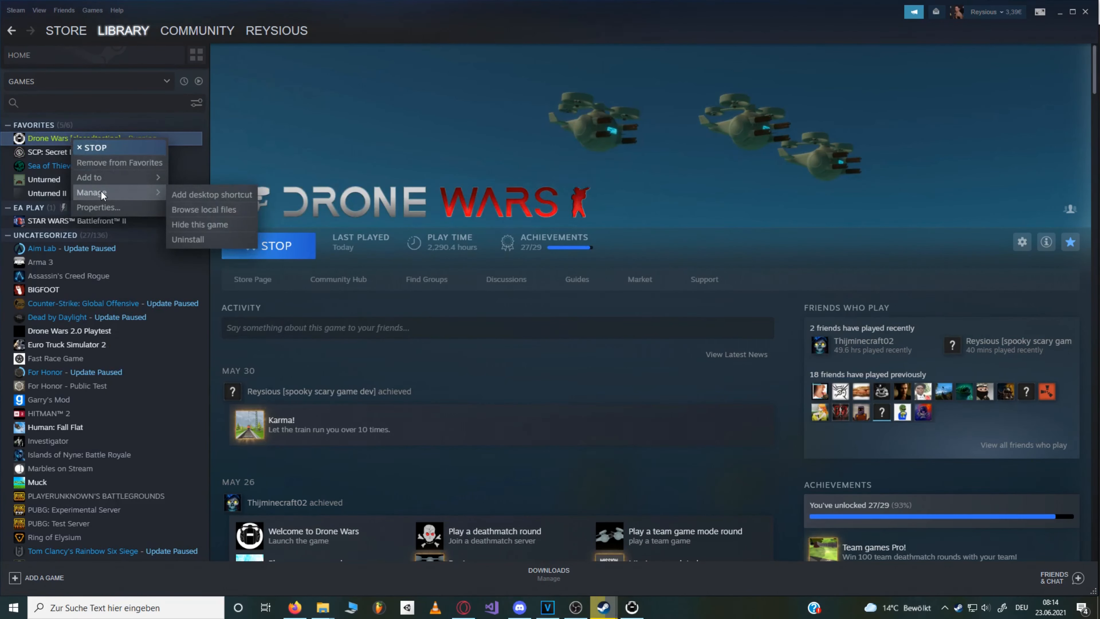
# Start Drone Wars II.exe from the game's local files and reach its server list.
pyautogui.click(203, 209)
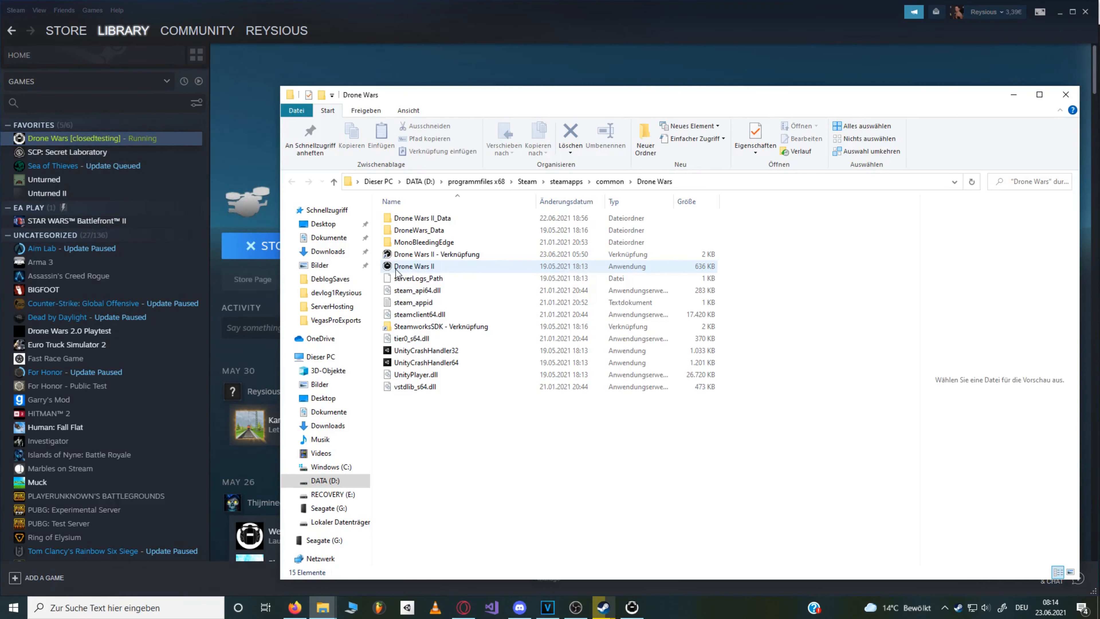
pyautogui.doubleClick(414, 265)
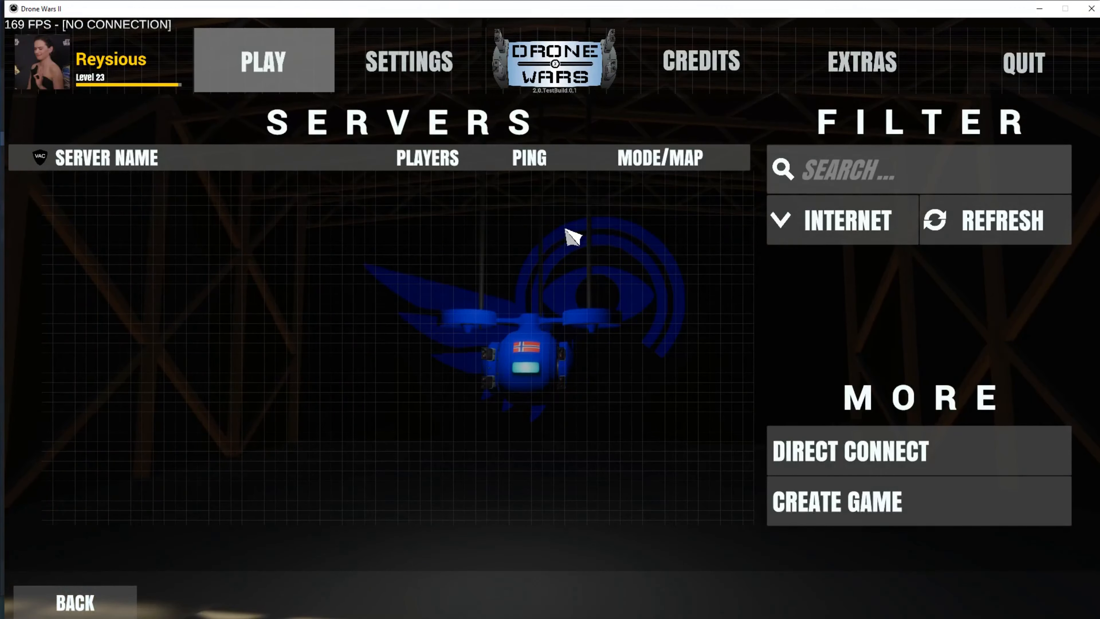
pyautogui.click(1002, 219)
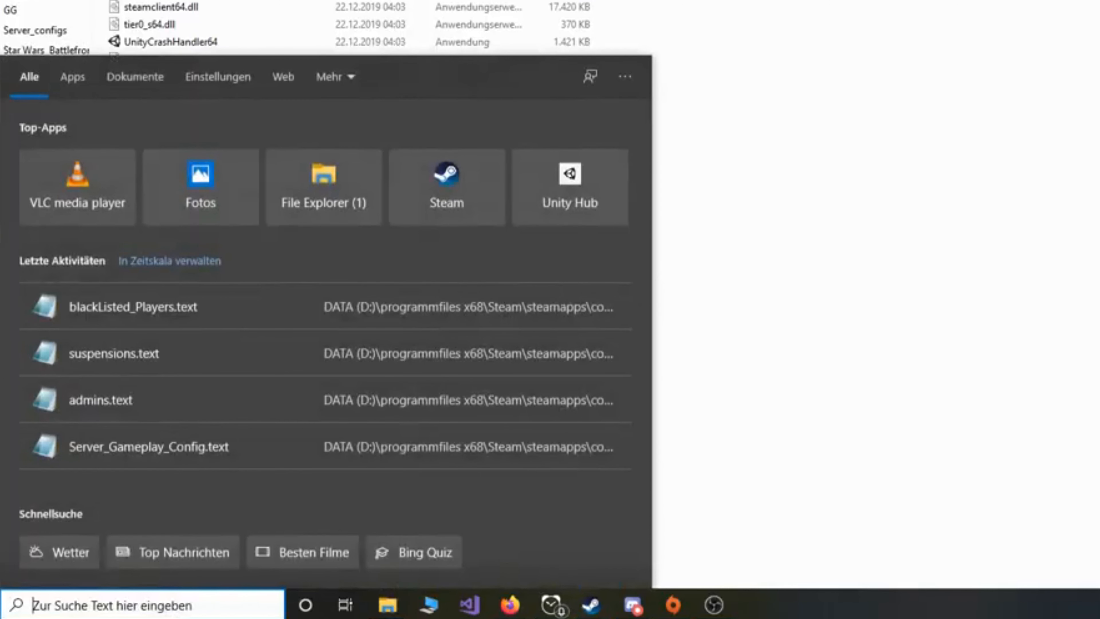
# Launch Command Prompt from Windows search and run ipconfig.
pyautogui.write('cmd')
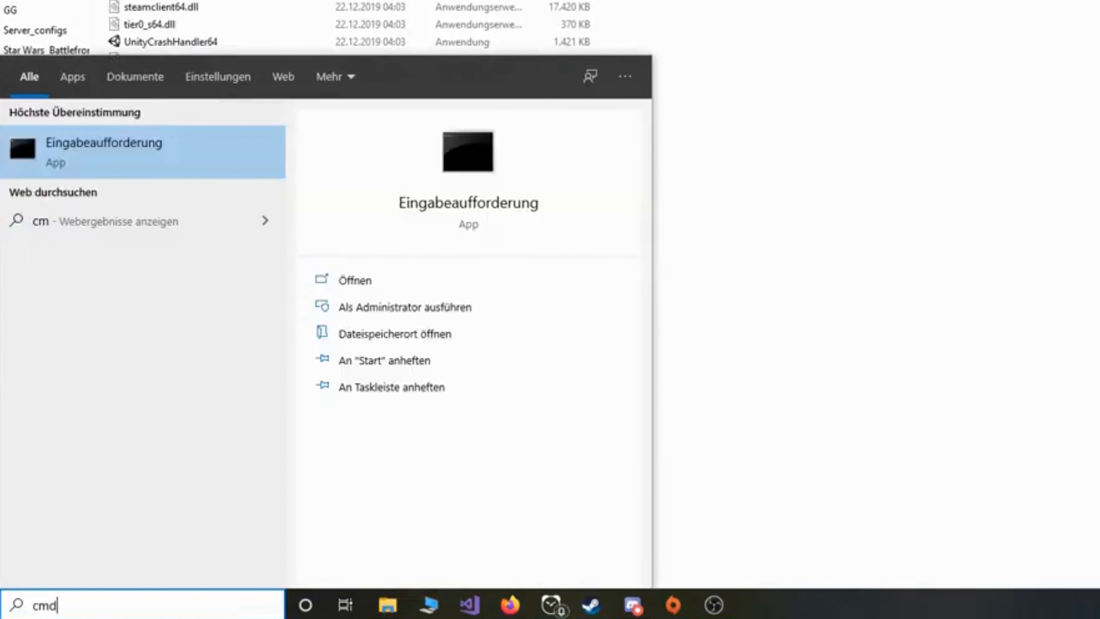
pyautogui.click(354, 279)
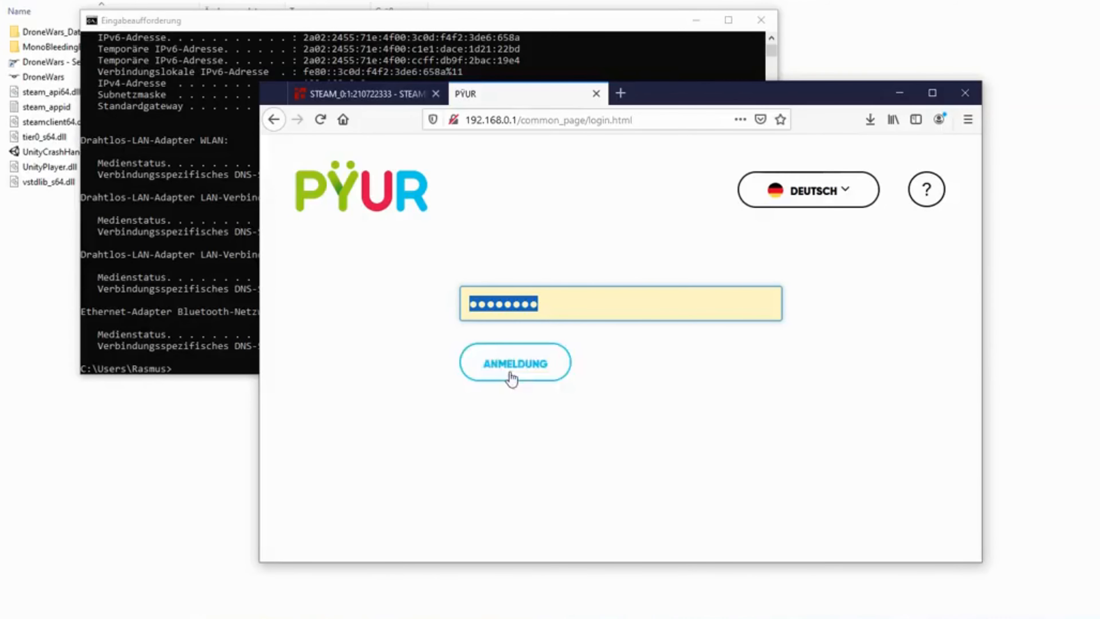
# Log into the router, go to Heimnetz > Port Forwarding and create a new IPv4 rule.
pyautogui.click(514, 362)
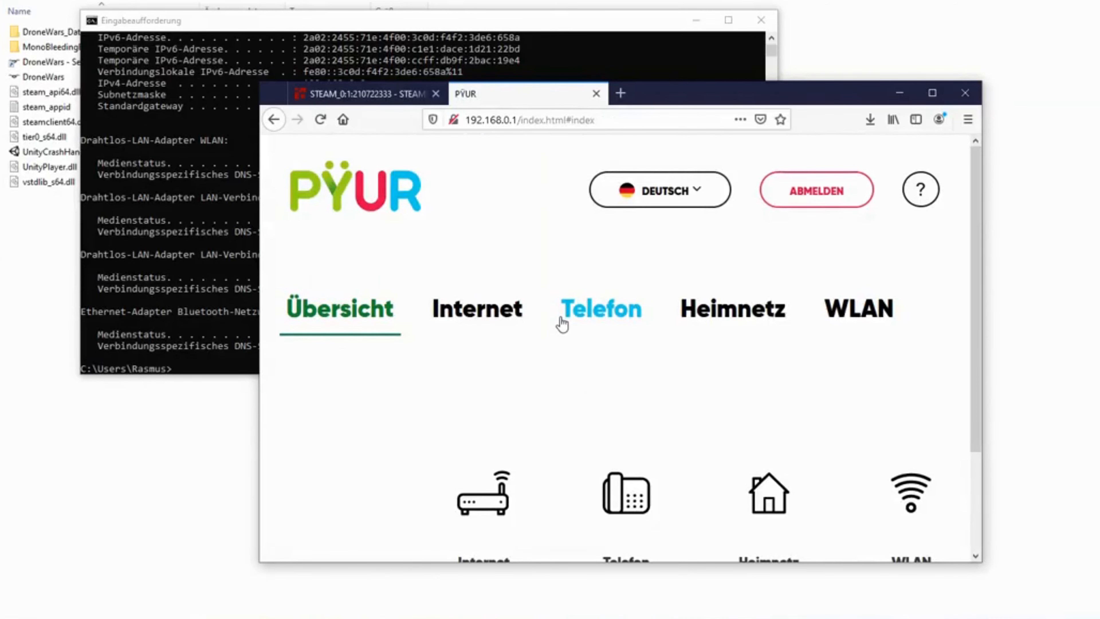
pyautogui.click(731, 307)
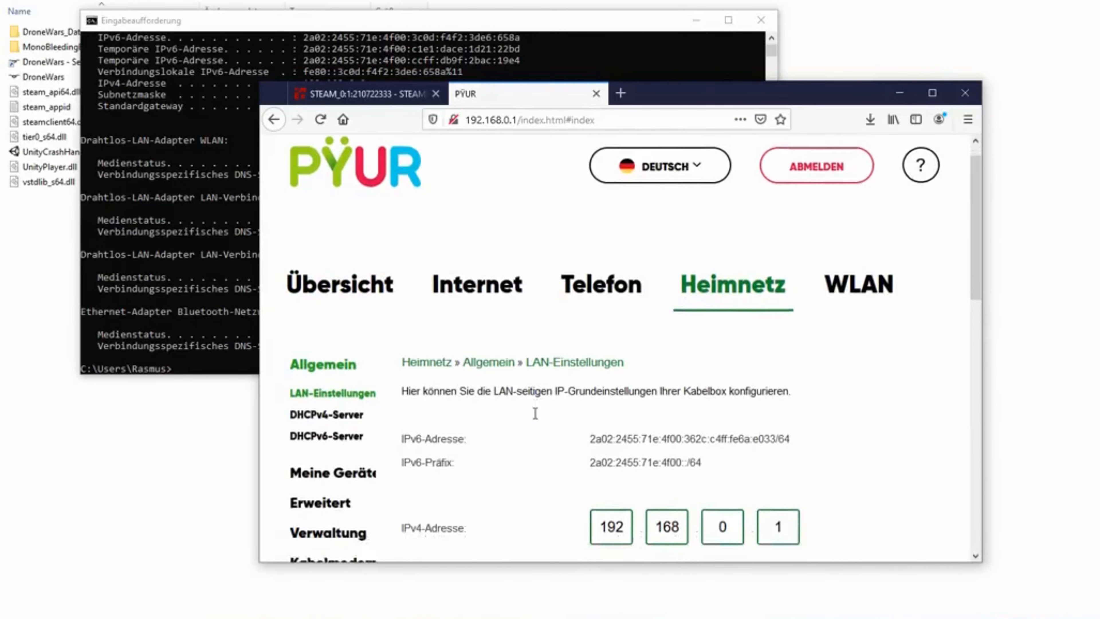
pyautogui.scroll(-3)
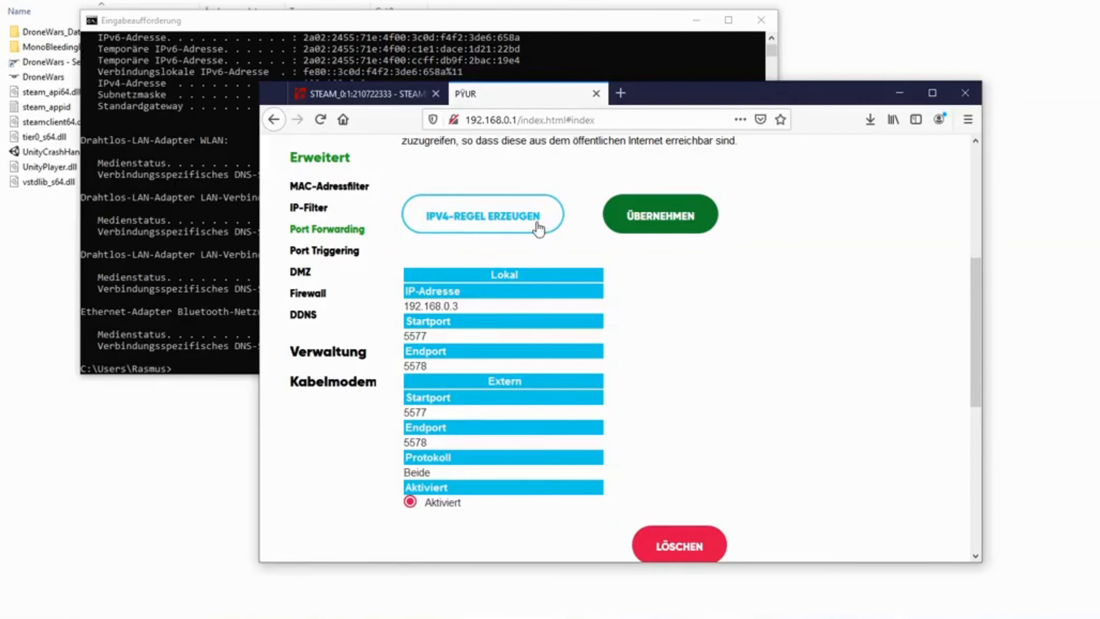
pyautogui.click(481, 214)
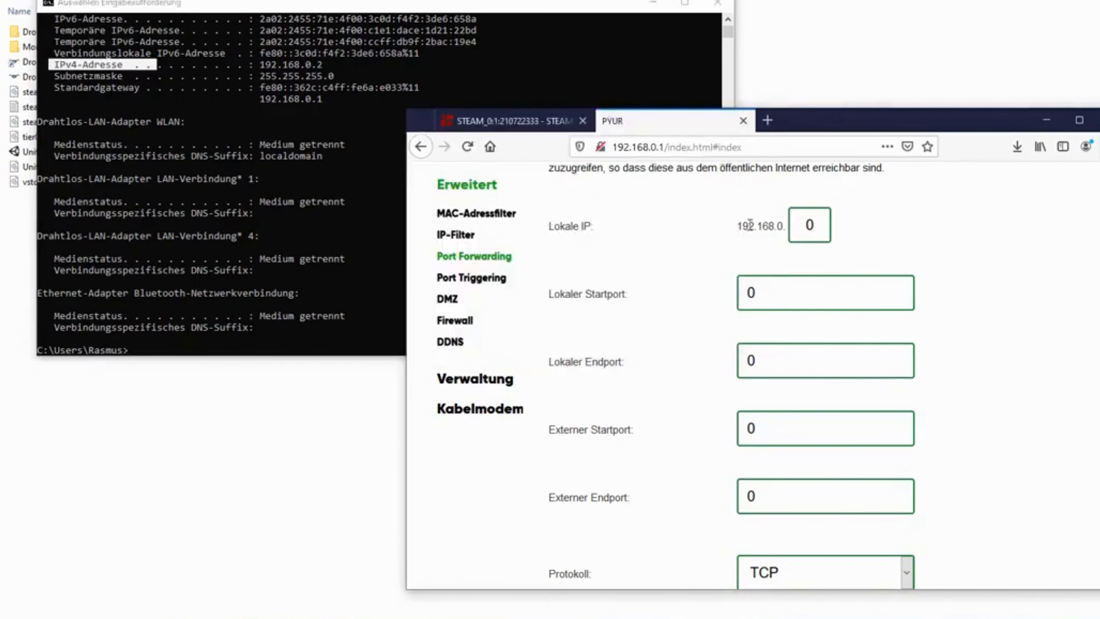
# Forward ports 5577–5578 over TCP to local IP 192.168.0.2.
pyautogui.write('2')
pyautogui.click(825, 292)
pyautogui.write('5577')
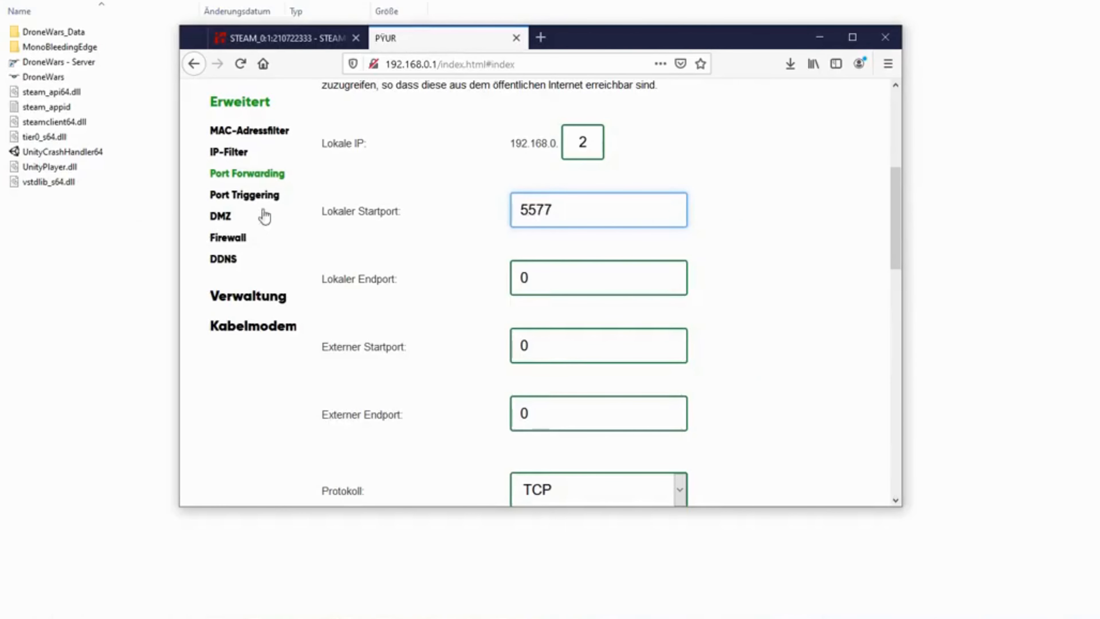
pyautogui.click(598, 277)
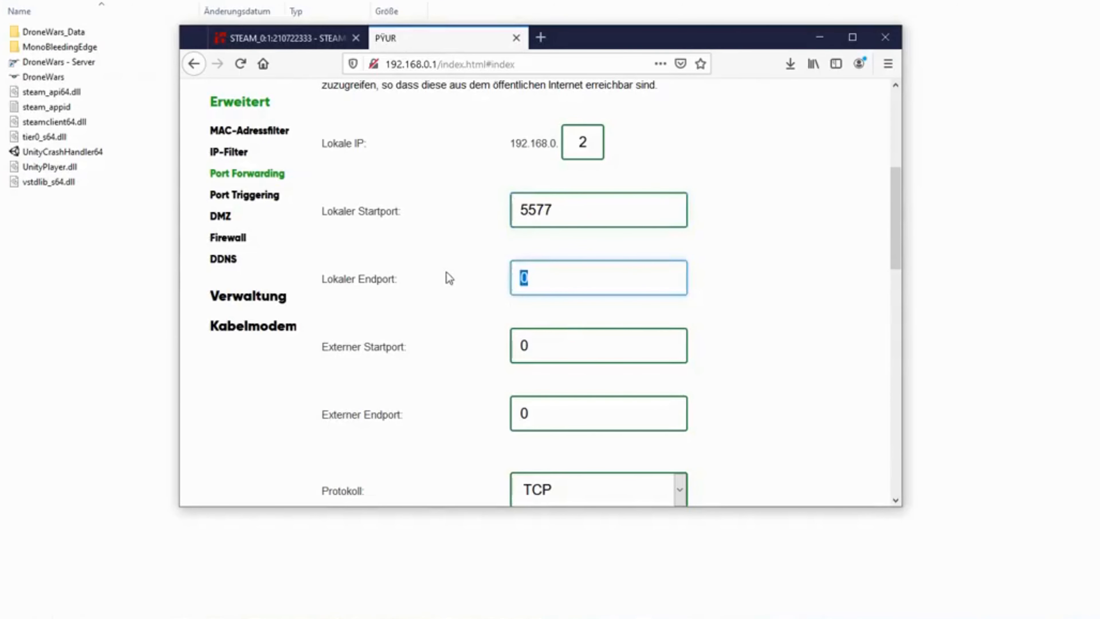
pyautogui.write('5578')
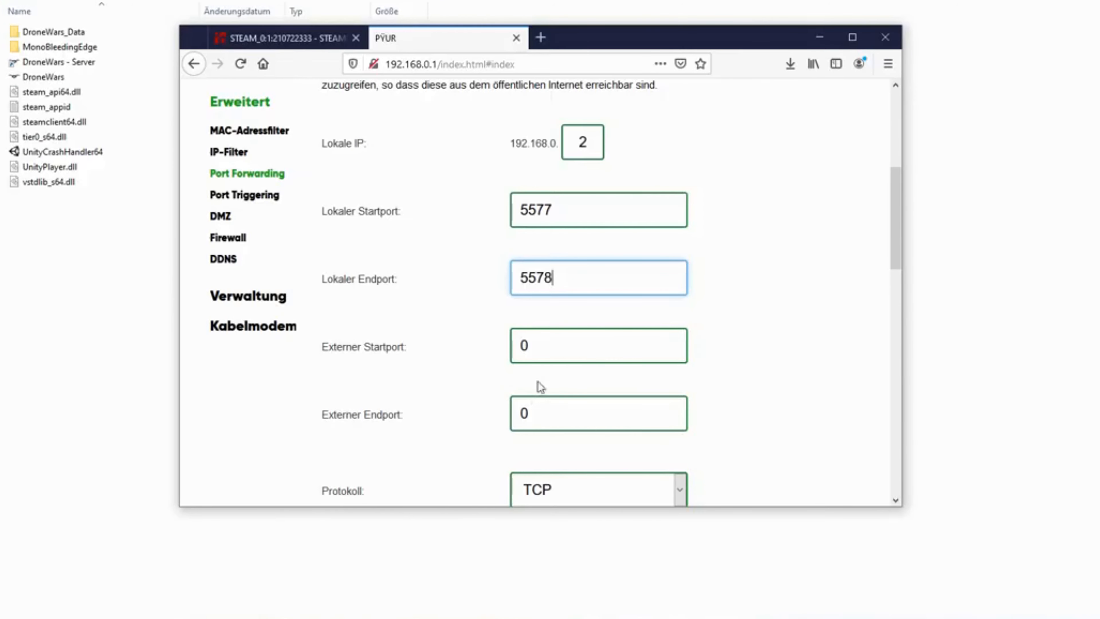
pyautogui.write('5577')
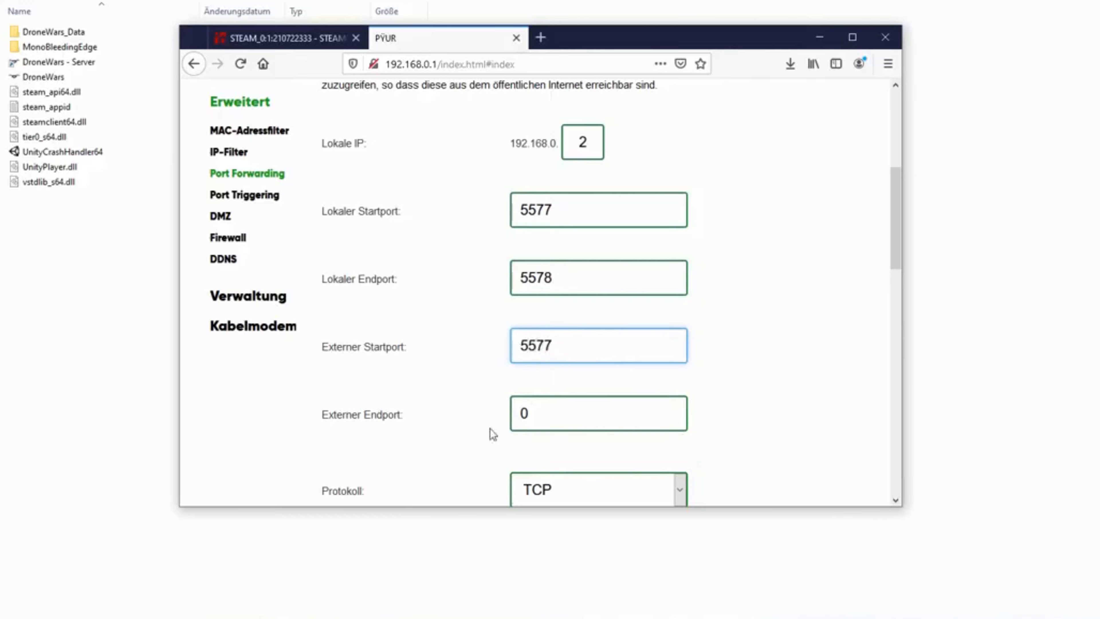
pyautogui.click(598, 412)
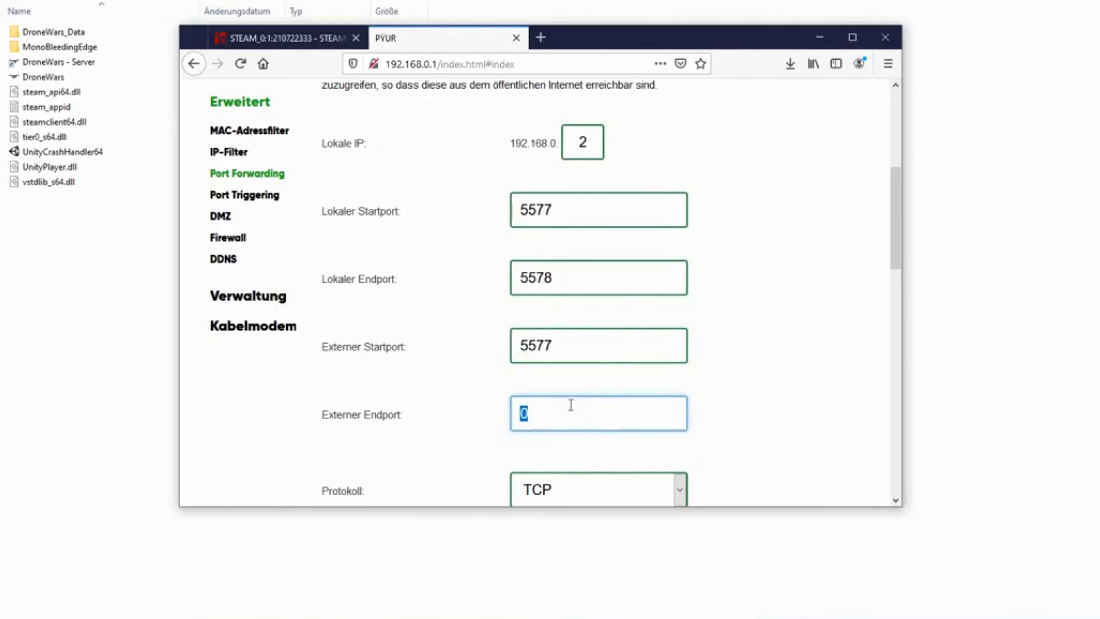
pyautogui.write('5578')
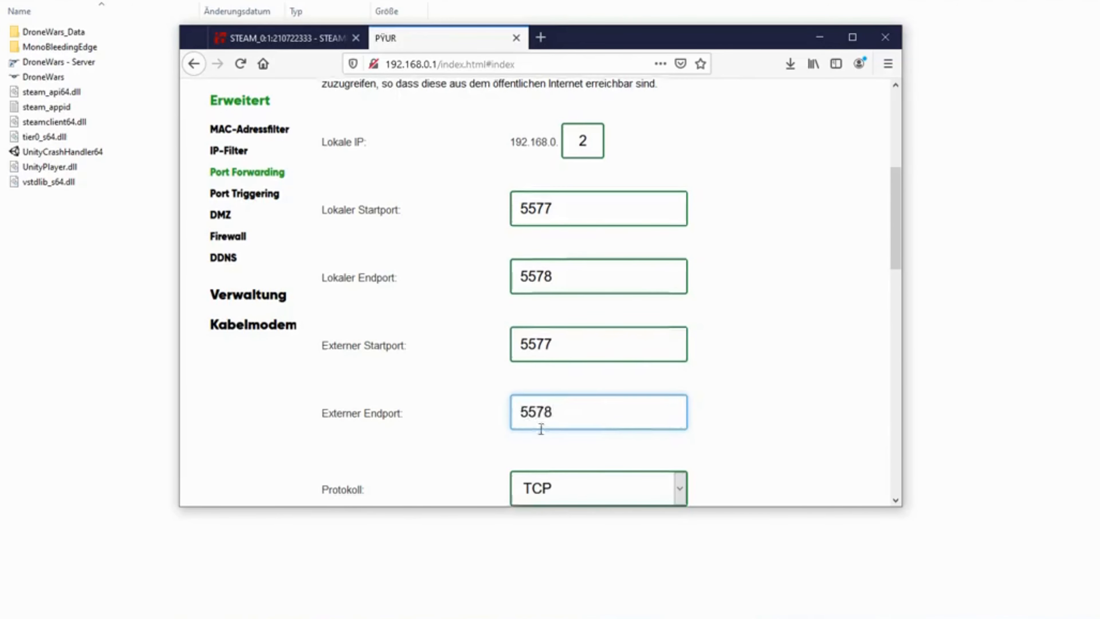
# Add a second forwarding rule for ports 27015–27016 over UDP.
pyautogui.click(598, 488)
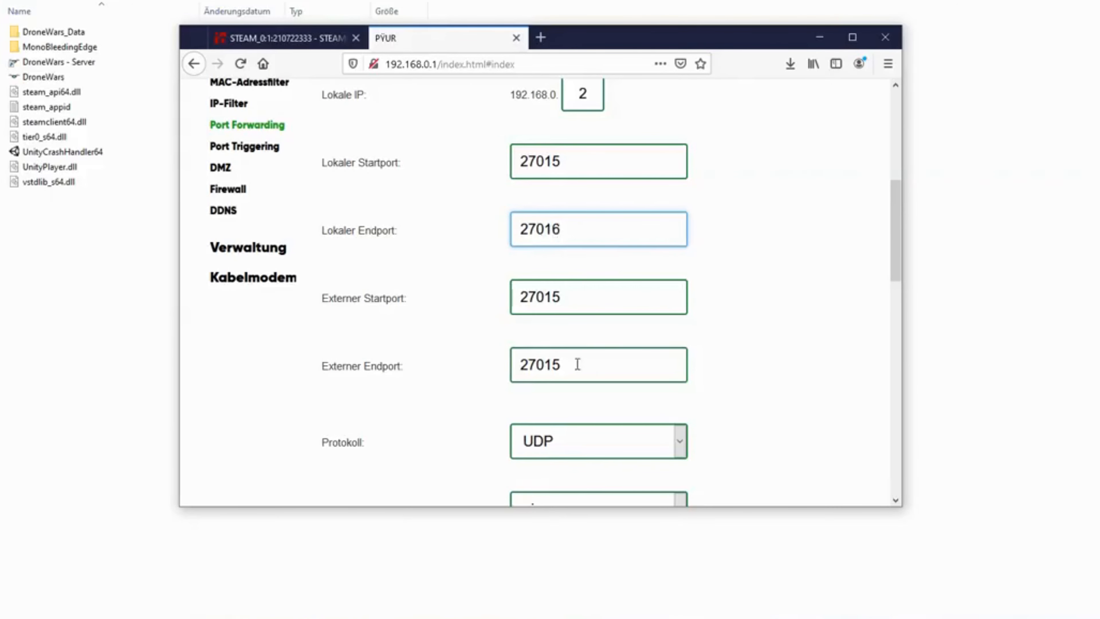
pyautogui.write('27016')
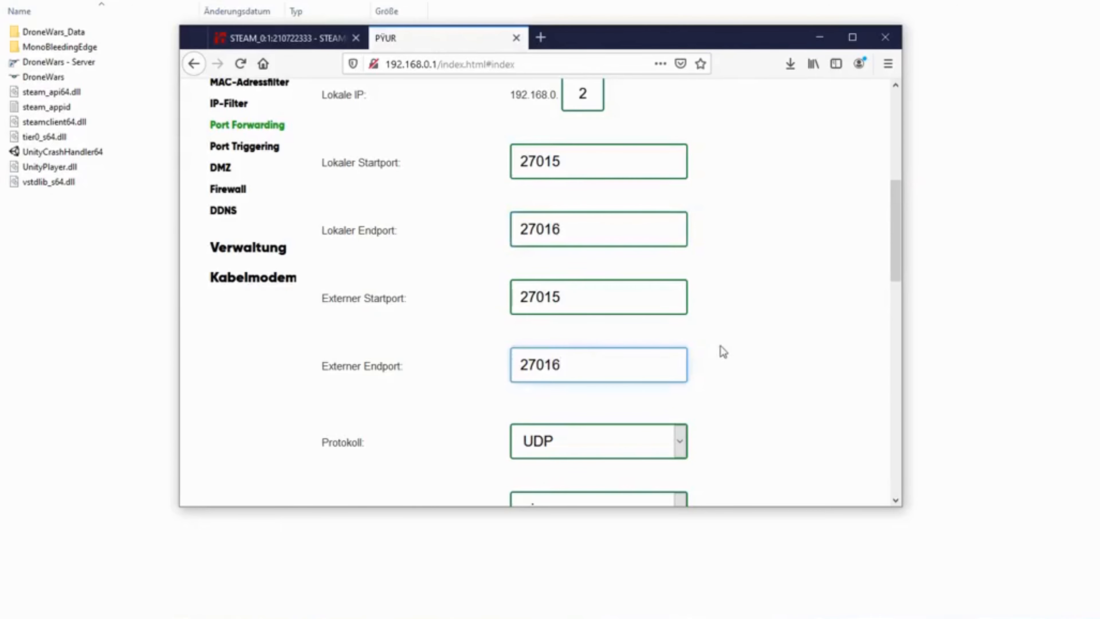
pyautogui.click(597, 440)
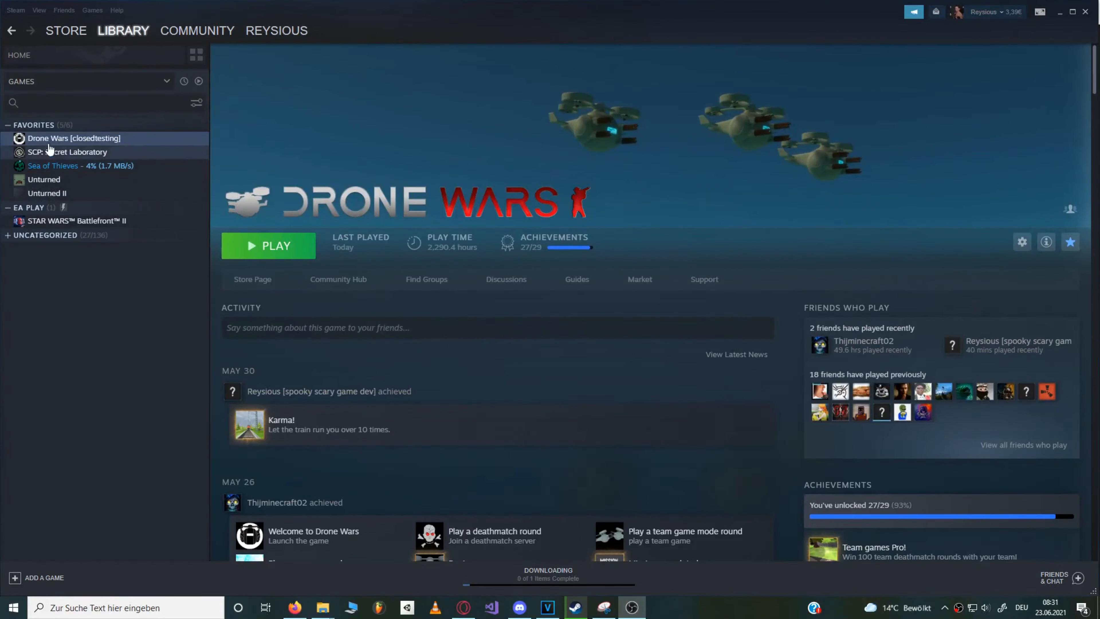
# Browse Drone Wars' local files via Manage in the Steam library.
pyautogui.rightClick(72, 137)
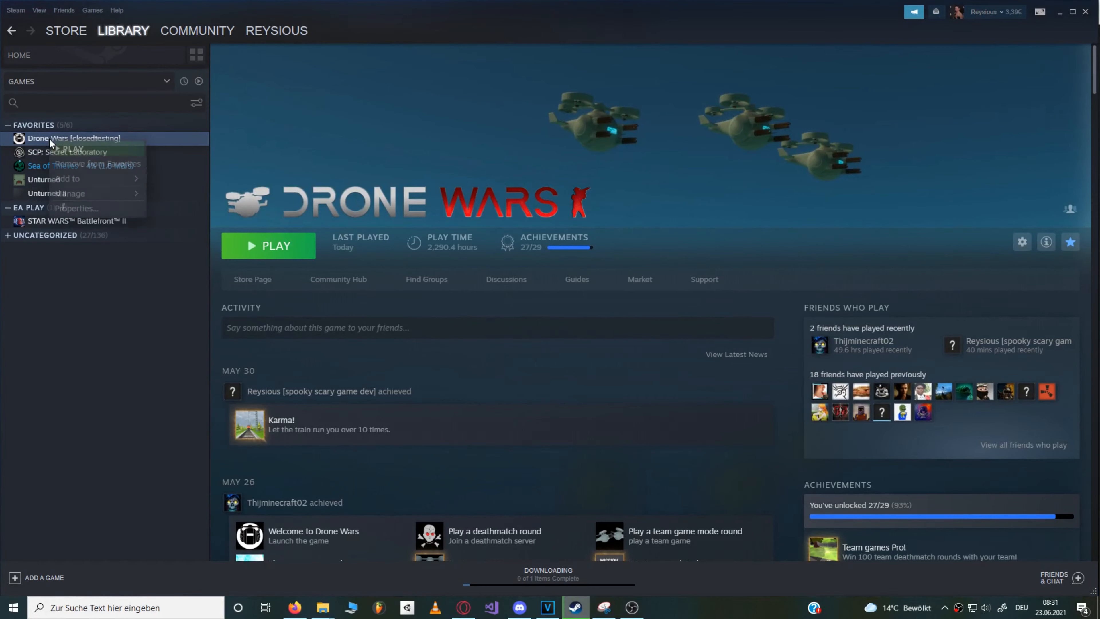
pyautogui.moveTo(69, 193)
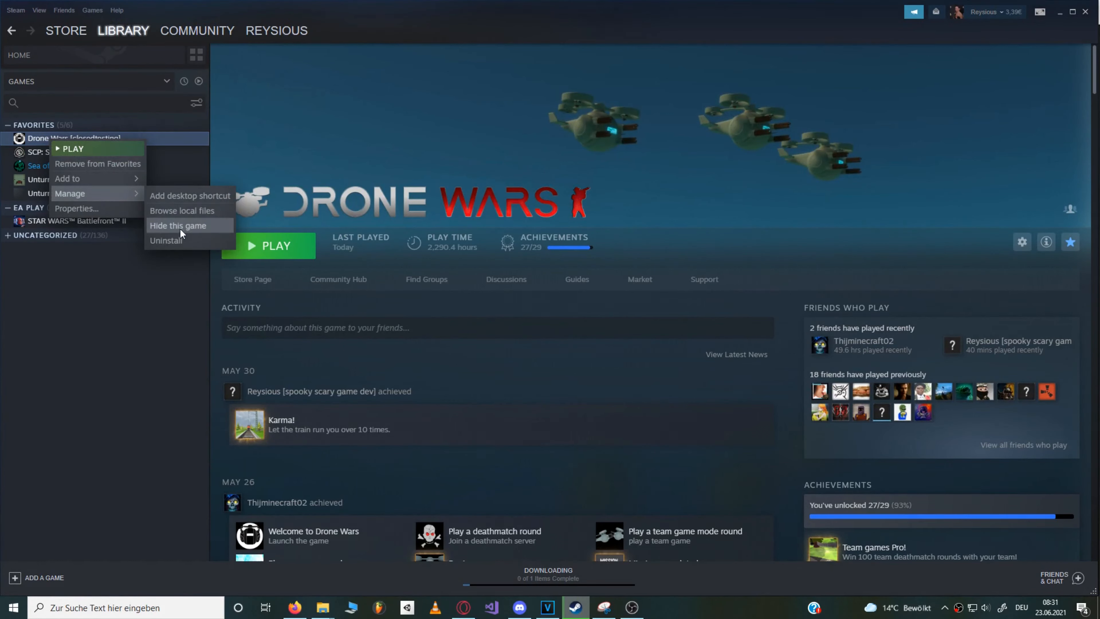
pyautogui.click(181, 210)
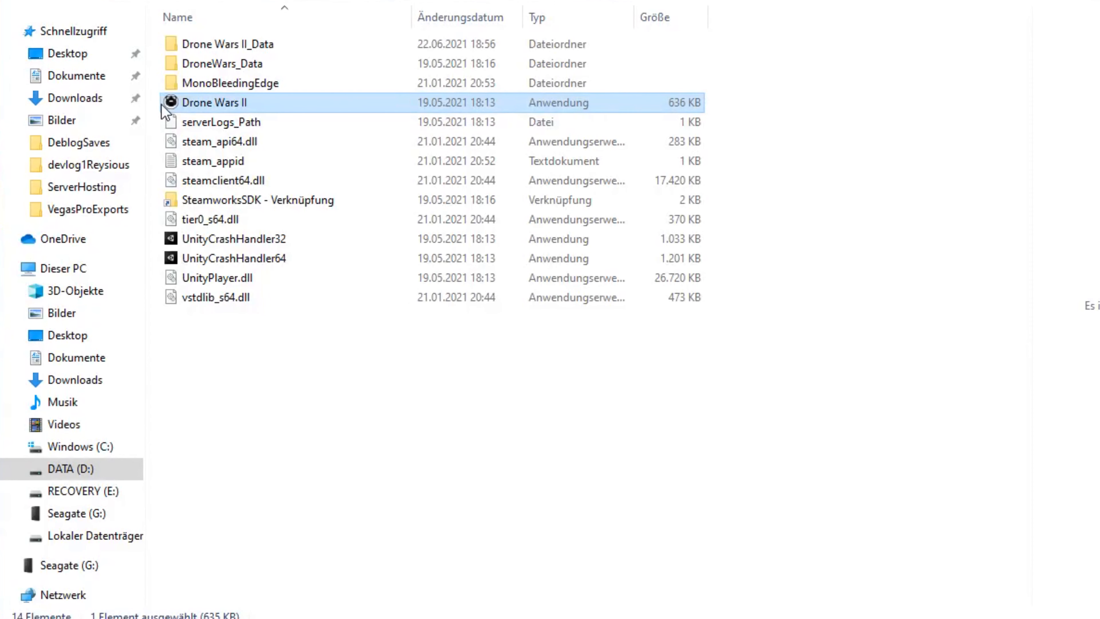
# Create a shortcut to Drone Wars II.exe named 'Drone Wars II - Server'.
pyautogui.rightClick(213, 103)
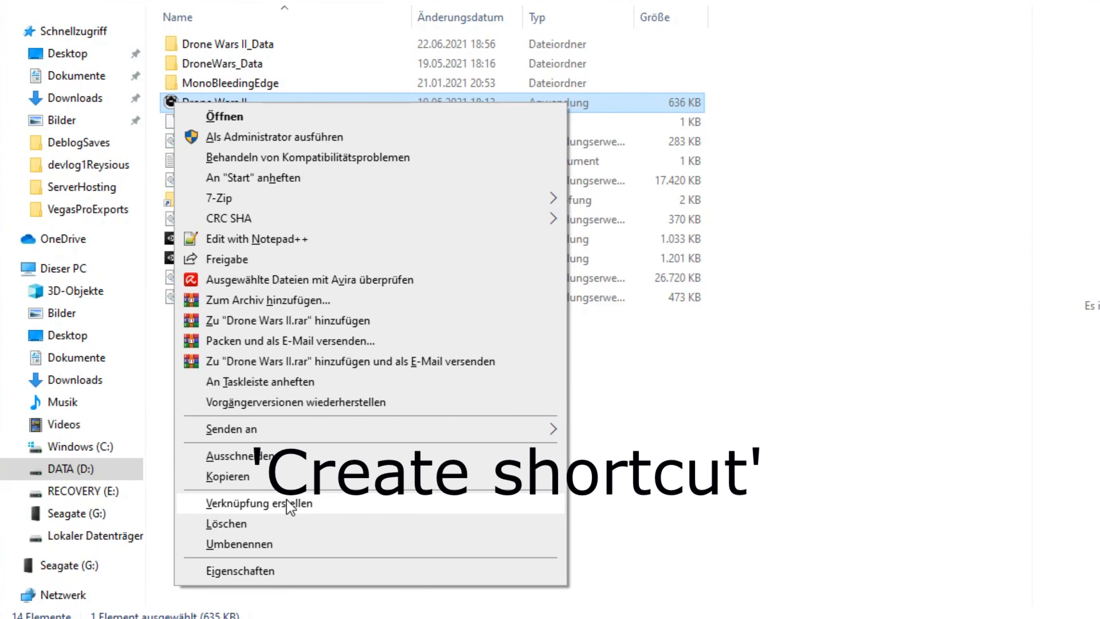
pyautogui.click(259, 503)
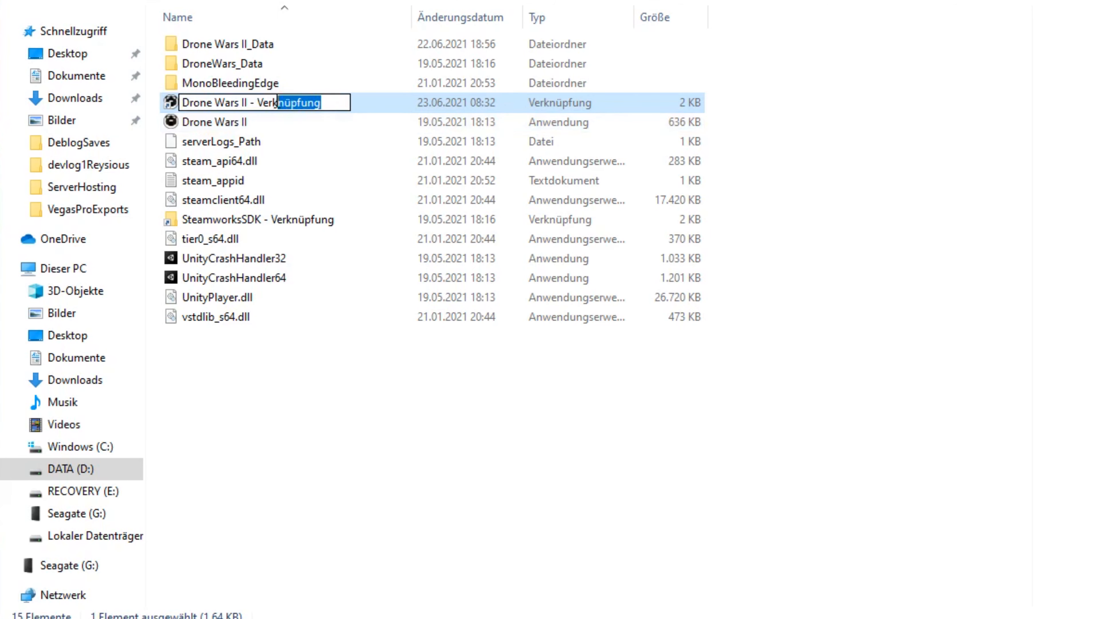
pyautogui.write('Server')
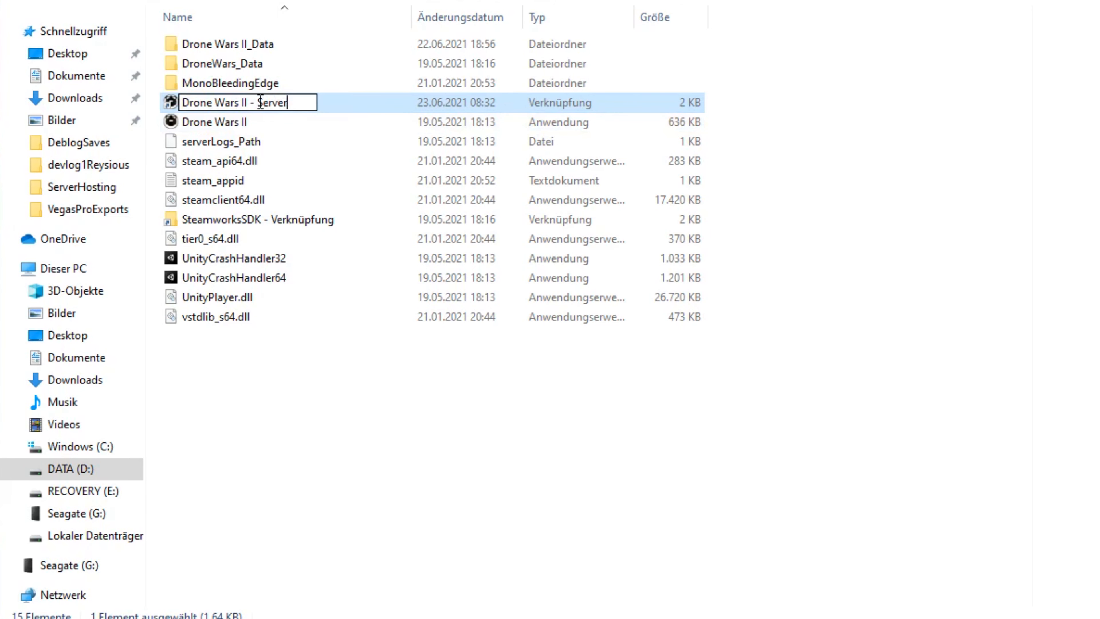
# Append -batchmode -nographics to the shortcut's target, apply, and launch it.
pyautogui.rightClick(238, 103)
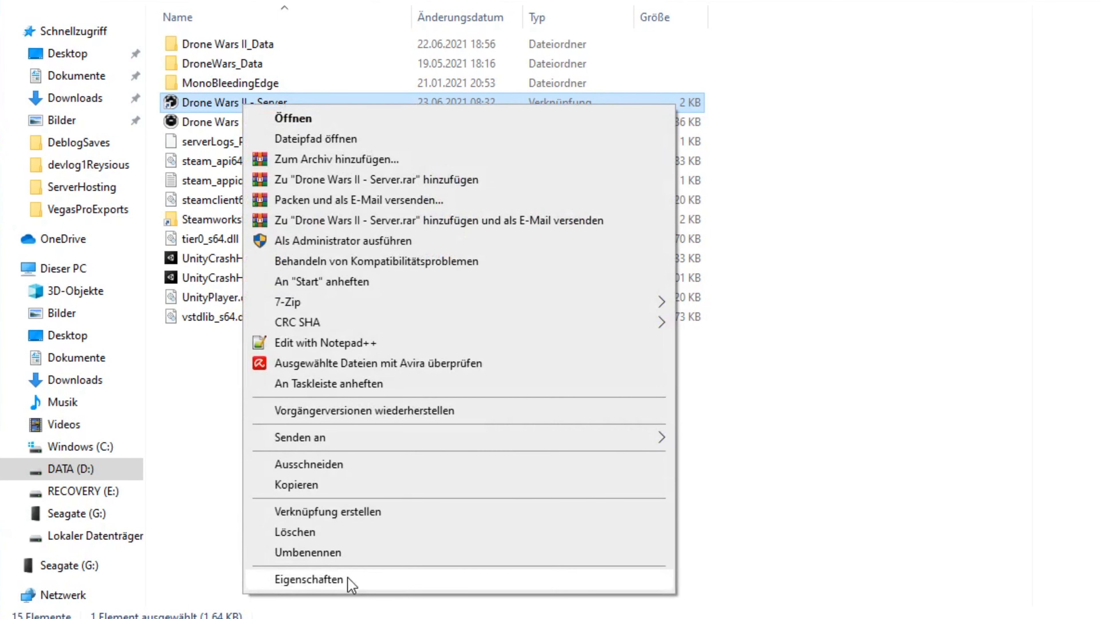
pyautogui.click(309, 579)
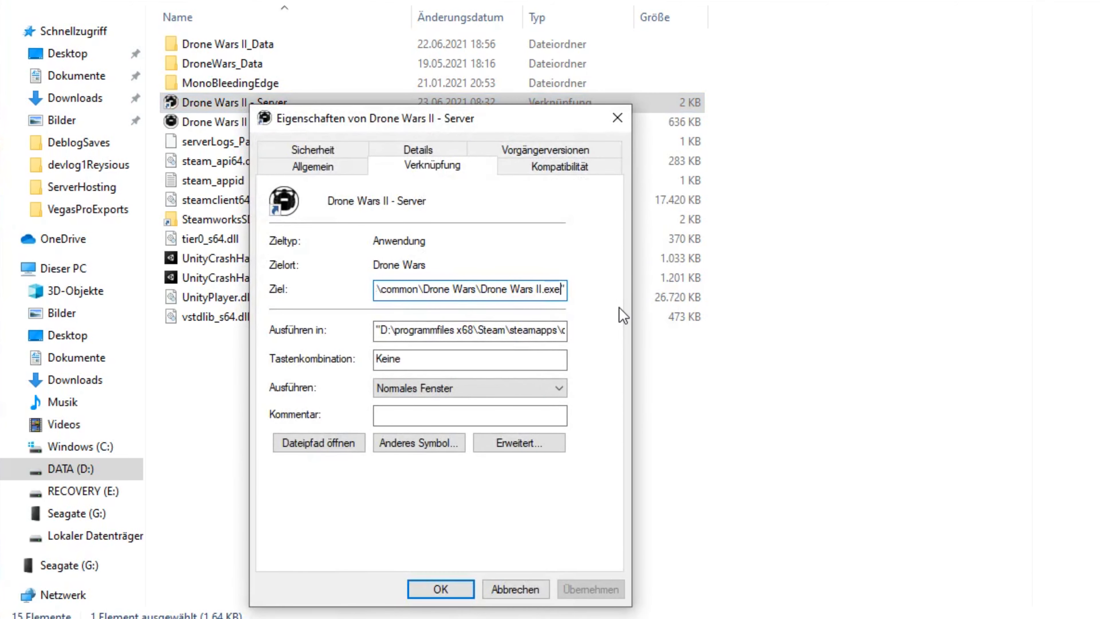
pyautogui.write('-batchmode -nographics')
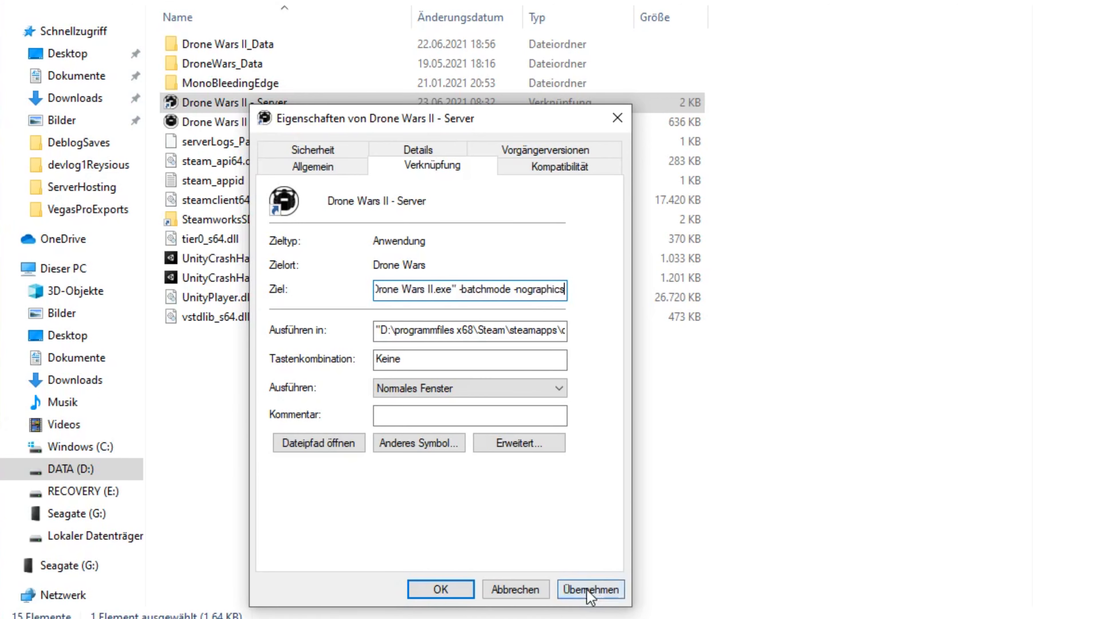
pyautogui.click(440, 588)
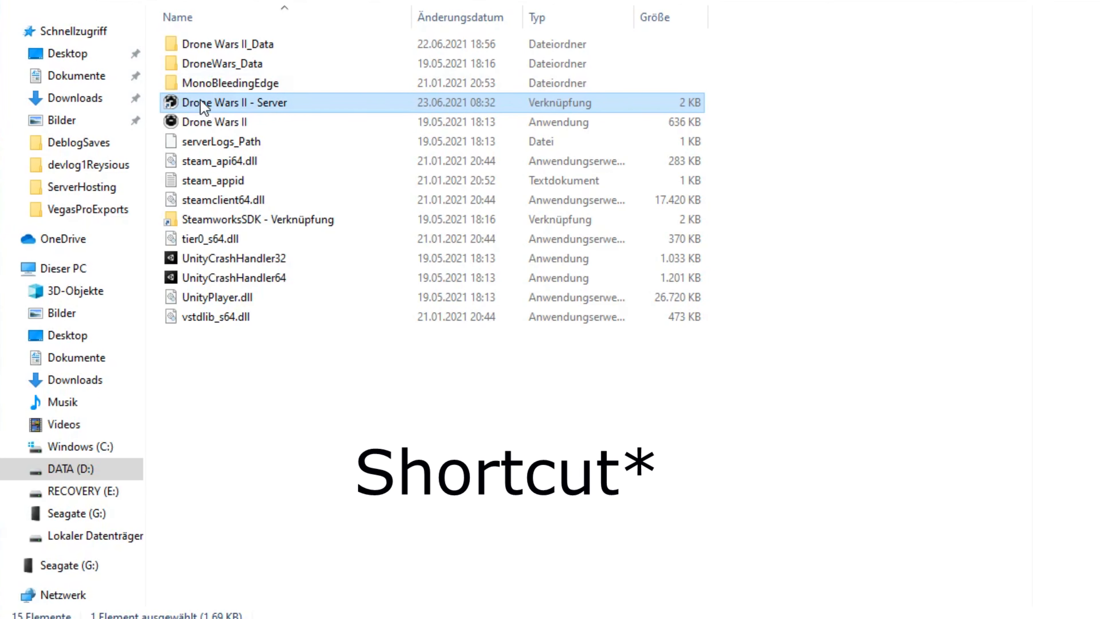
pyautogui.doubleClick(211, 102)
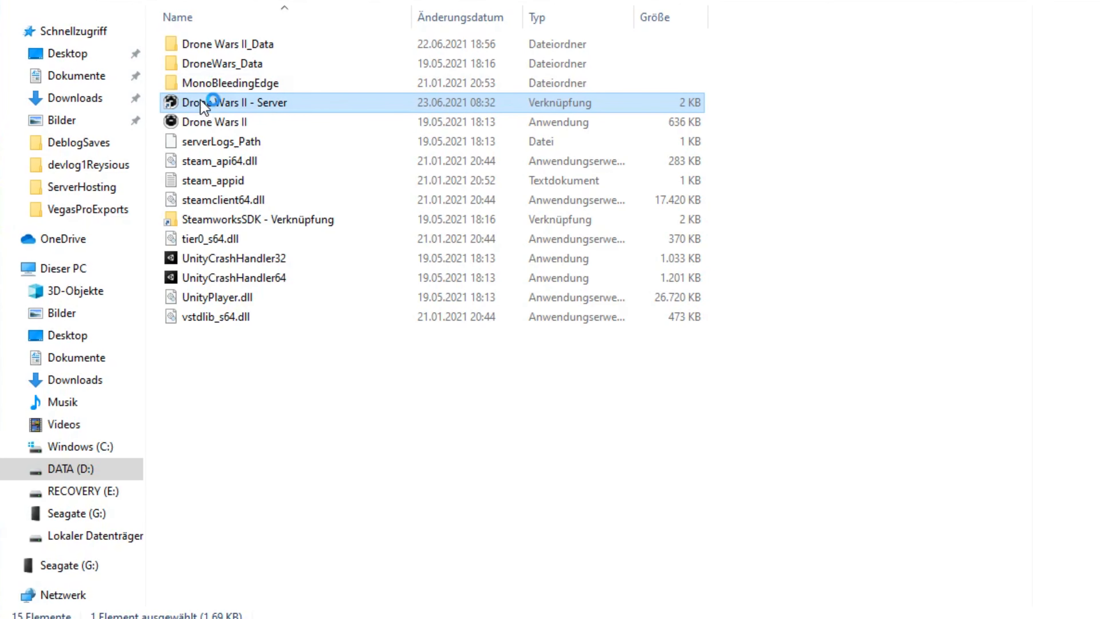
# Launch the Drone Wars II - Server shortcut so the headless server console starts printing its log.
pyautogui.doubleClick(234, 102)
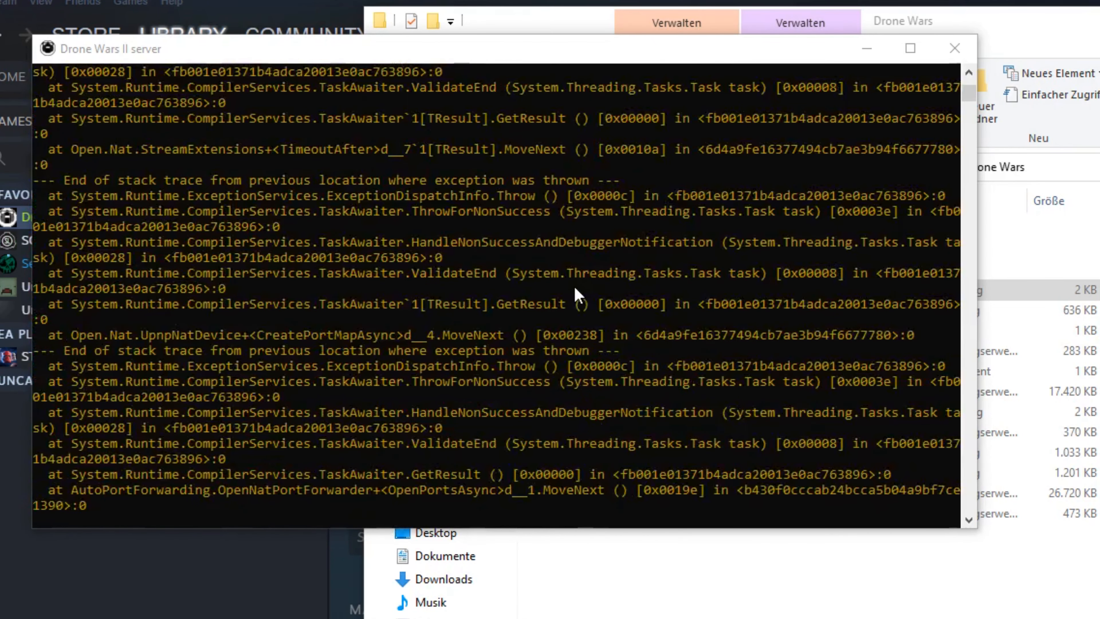
pyautogui.scroll(-3)
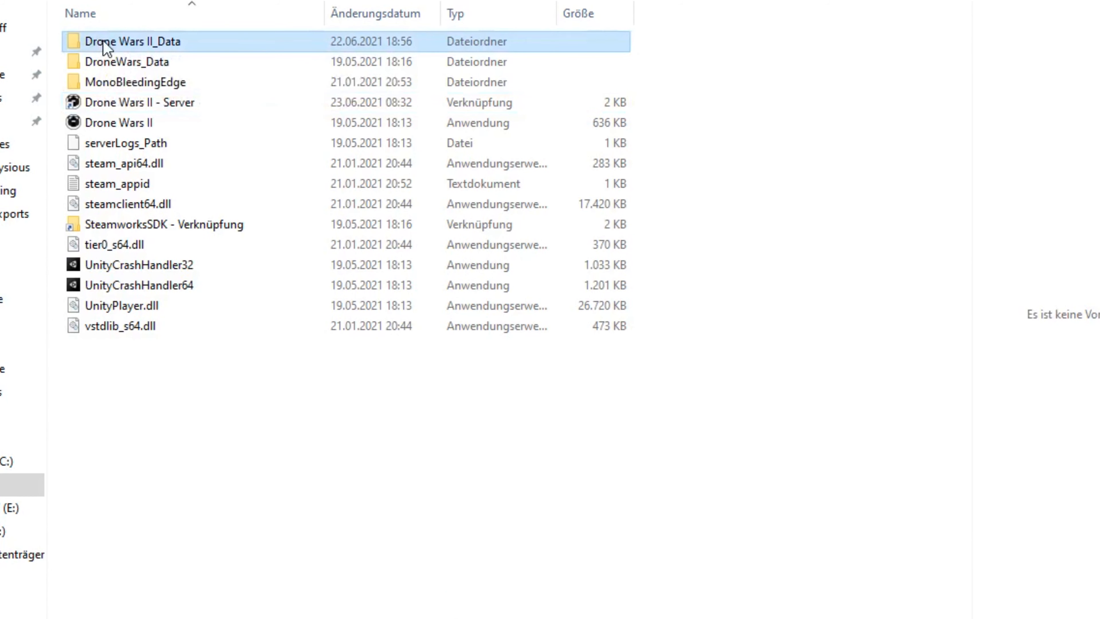
# Navigate into Drone Wars II_Data > Server_configs and load Server_Config.json in Notepad++.
pyautogui.doubleClick(134, 40)
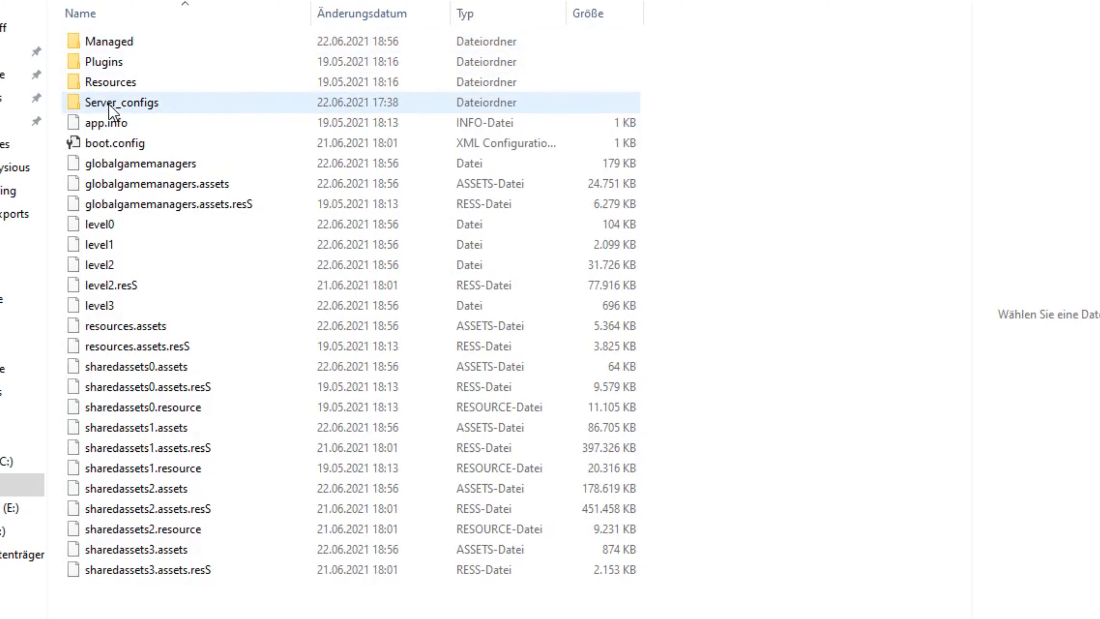
pyautogui.doubleClick(121, 103)
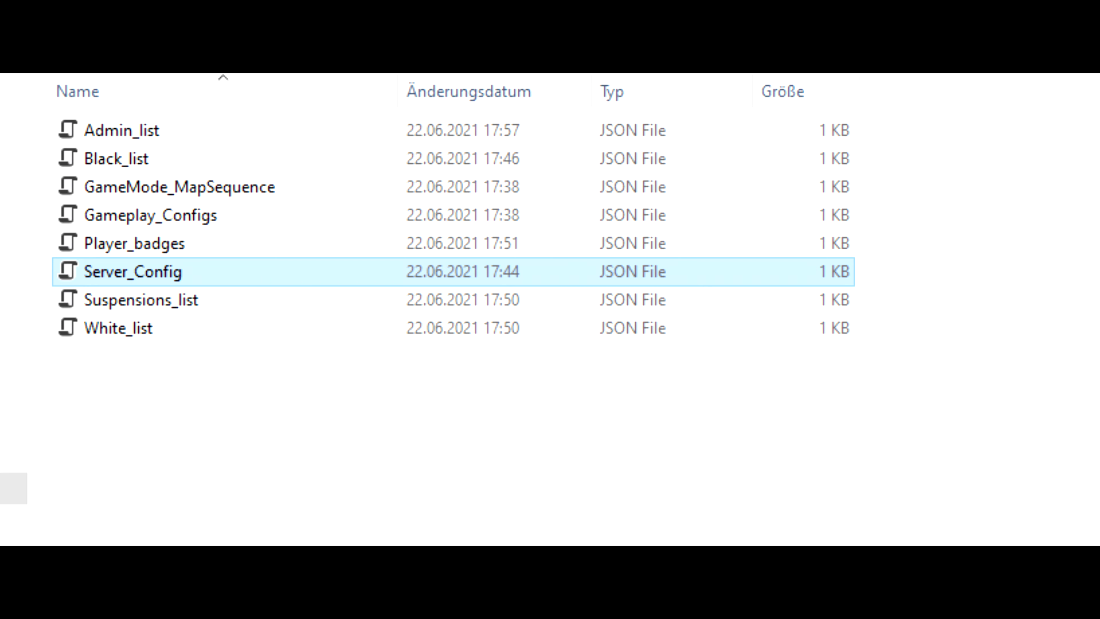
pyautogui.doubleClick(132, 271)
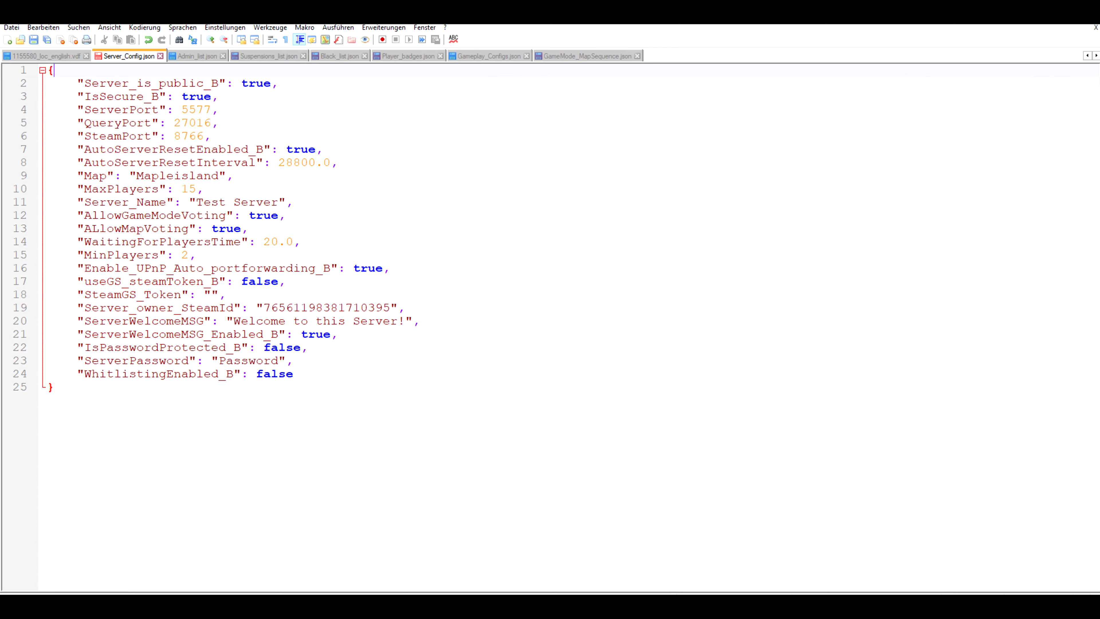
# Switch from Server_Config.json to the Admin_list.json file with its two adminIDs entries.
pyautogui.click(202, 55)
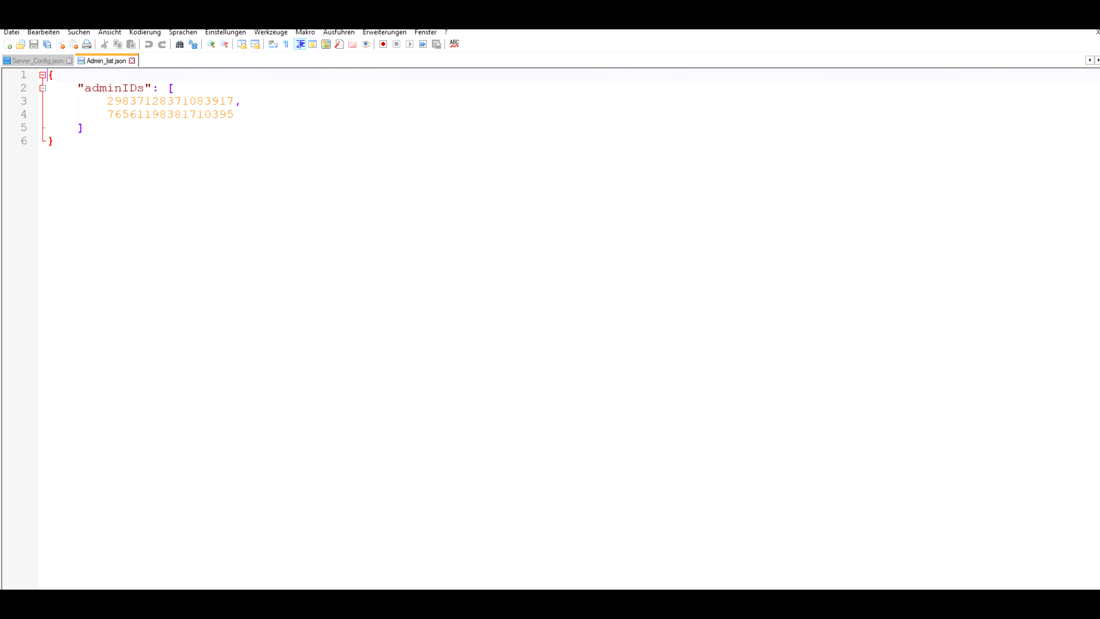
# Review Black_list.json and Suspensions_list.json formats, then move on to Player_badges.json.
pyautogui.click(341, 40)
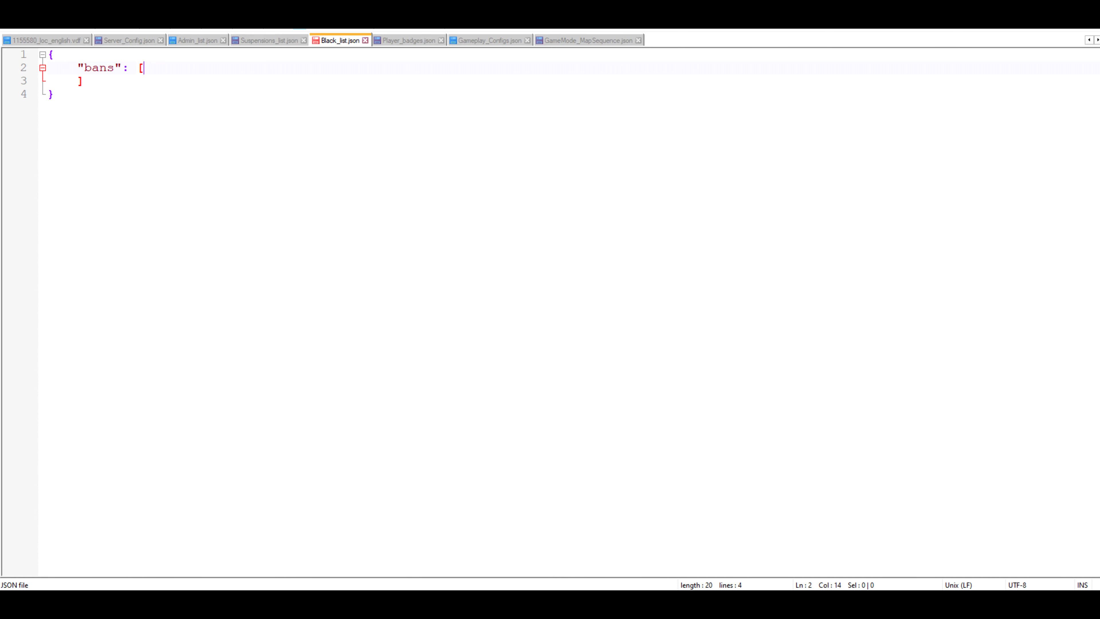
pyautogui.click(269, 40)
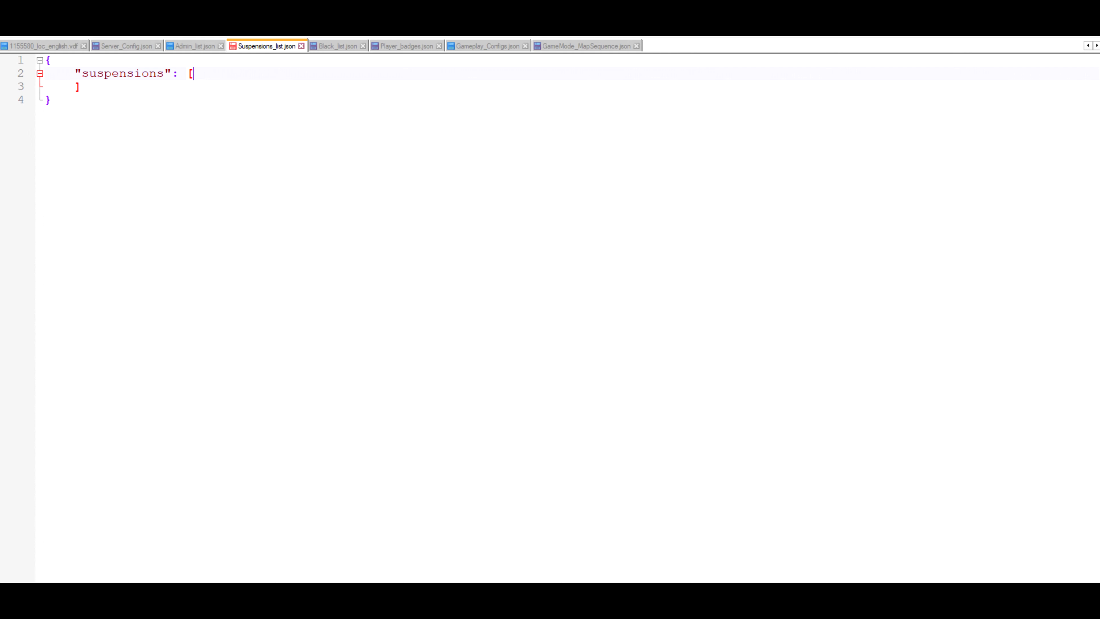
pyautogui.click(339, 56)
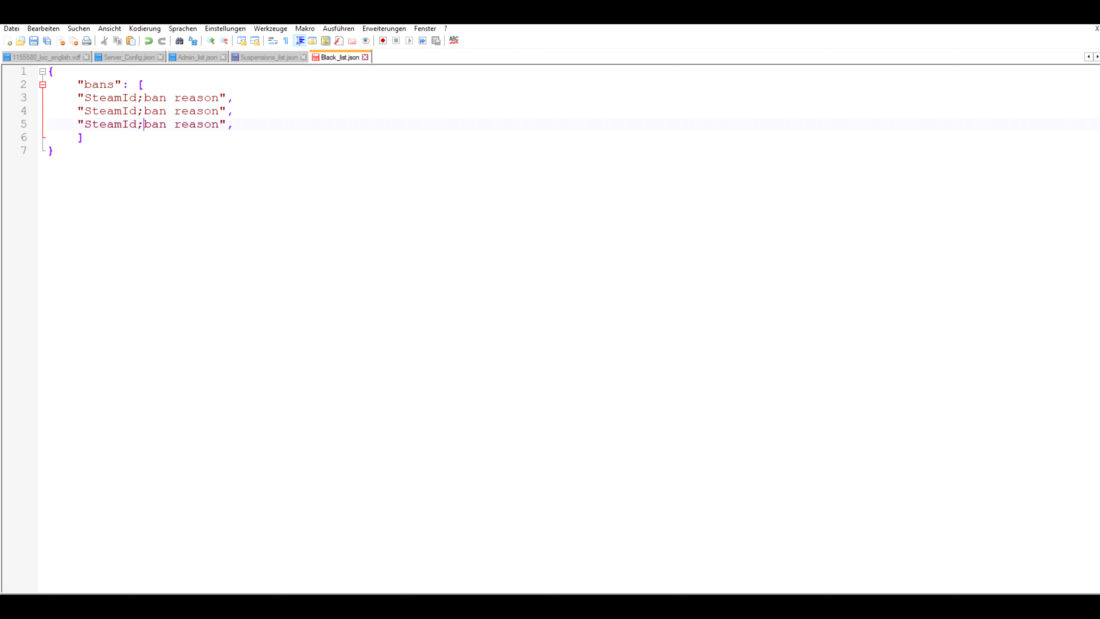
pyautogui.click(269, 50)
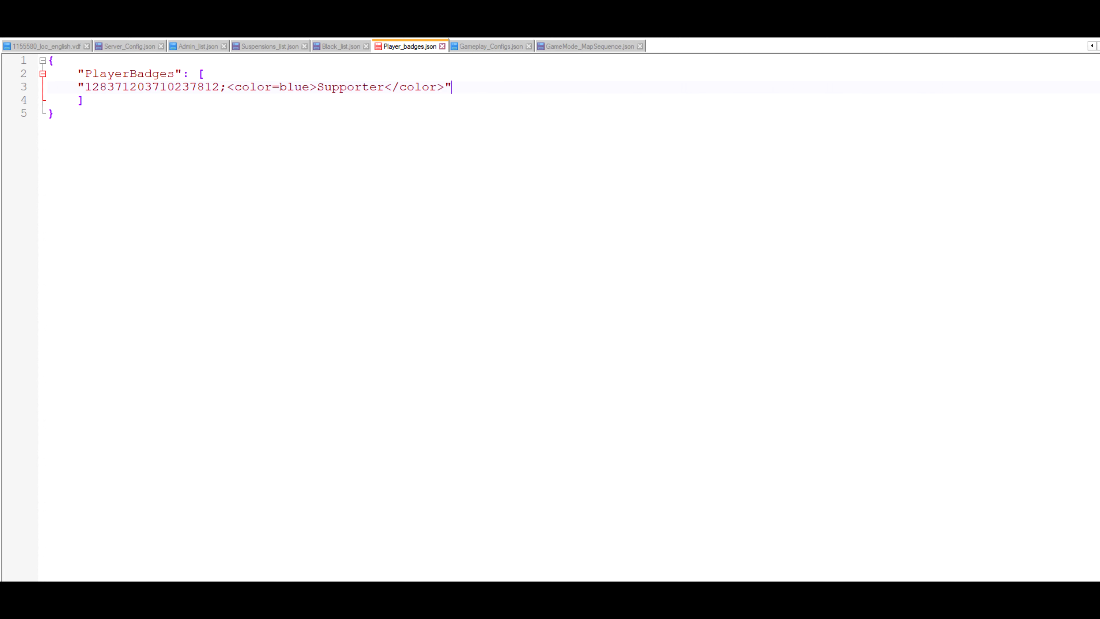
# Return to the Drone Wars II server console, now connected to Steam and VAC secure.
pyautogui.click(491, 47)
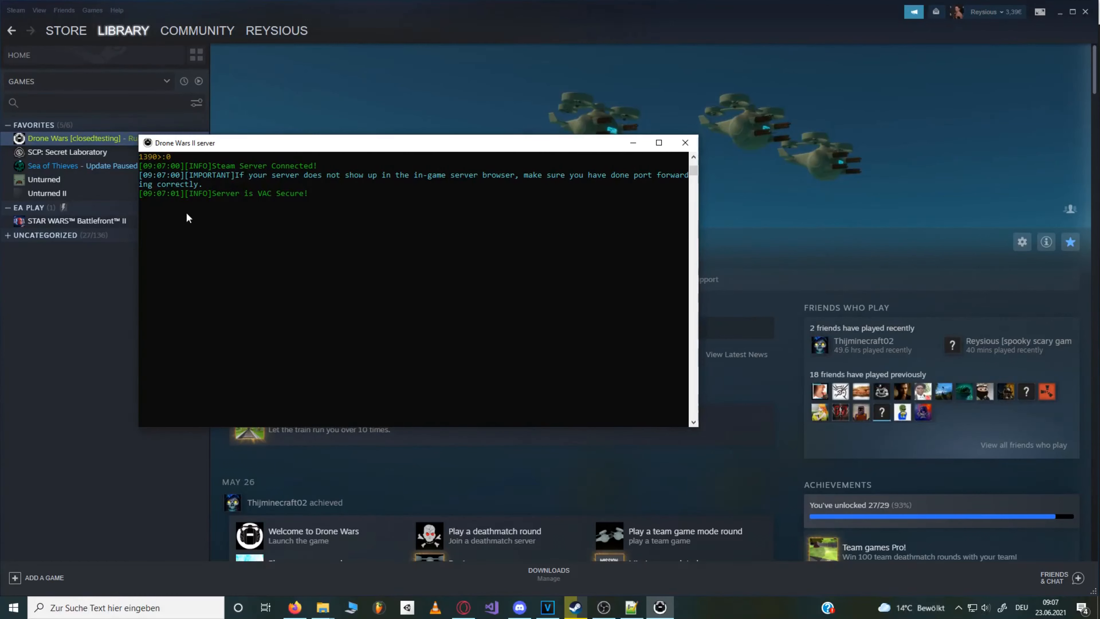
# Enter console commands to list the server's available commands and their arguments.
pyautogui.write('cre')
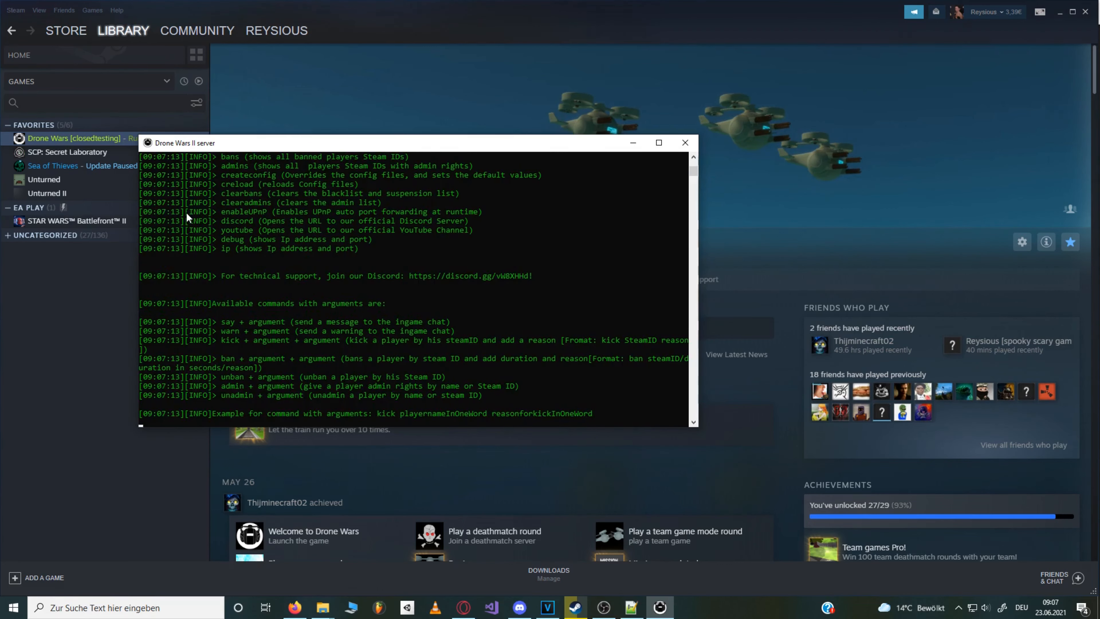
pyautogui.write('playe')
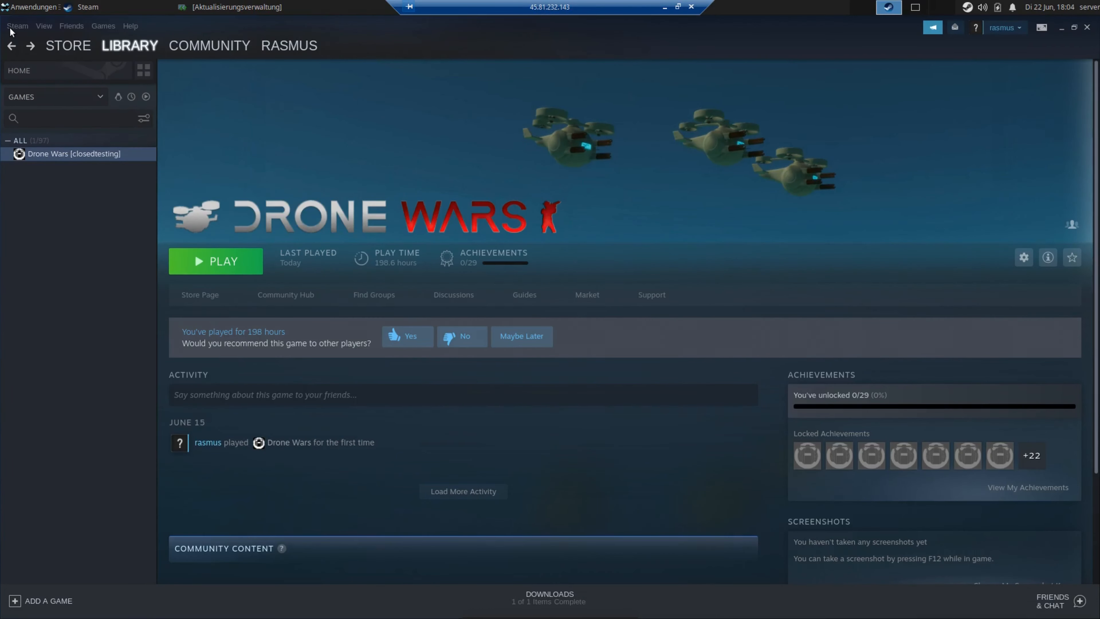
# Confirm Steam Play compatibility with Proton 6.3-4 for all titles in Steam Settings.
pyautogui.click(17, 26)
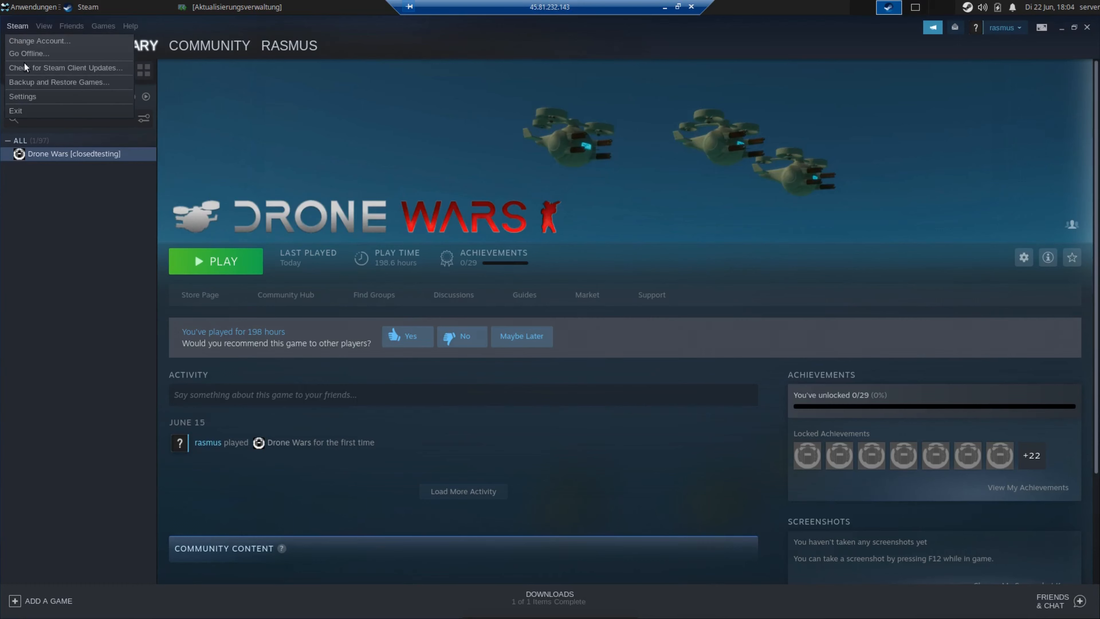
pyautogui.moveTo(26, 103)
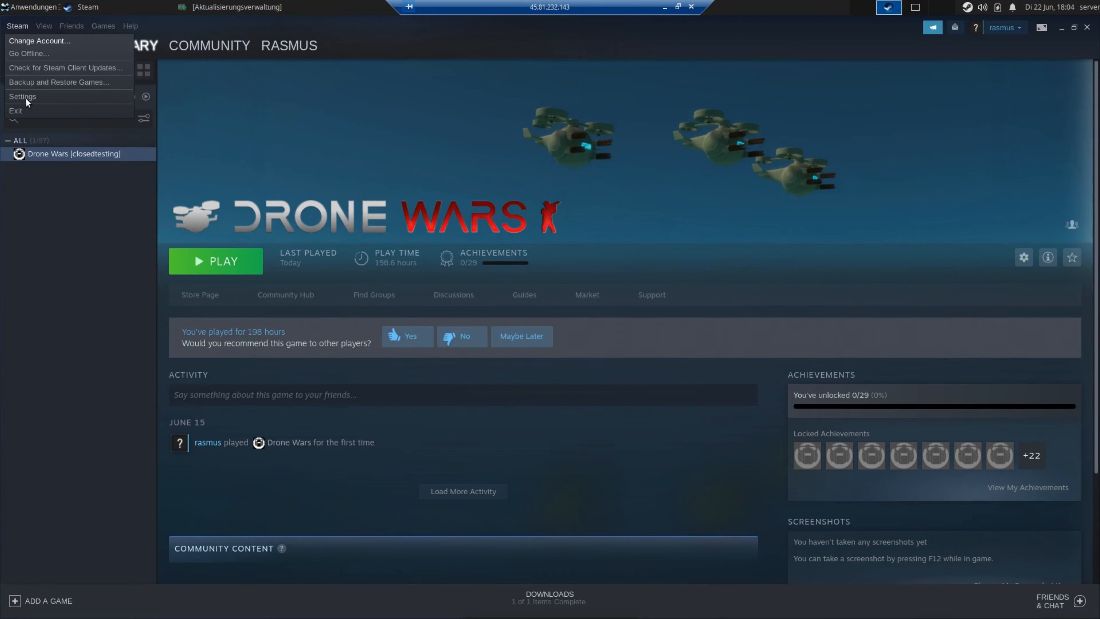
pyautogui.moveTo(23, 96)
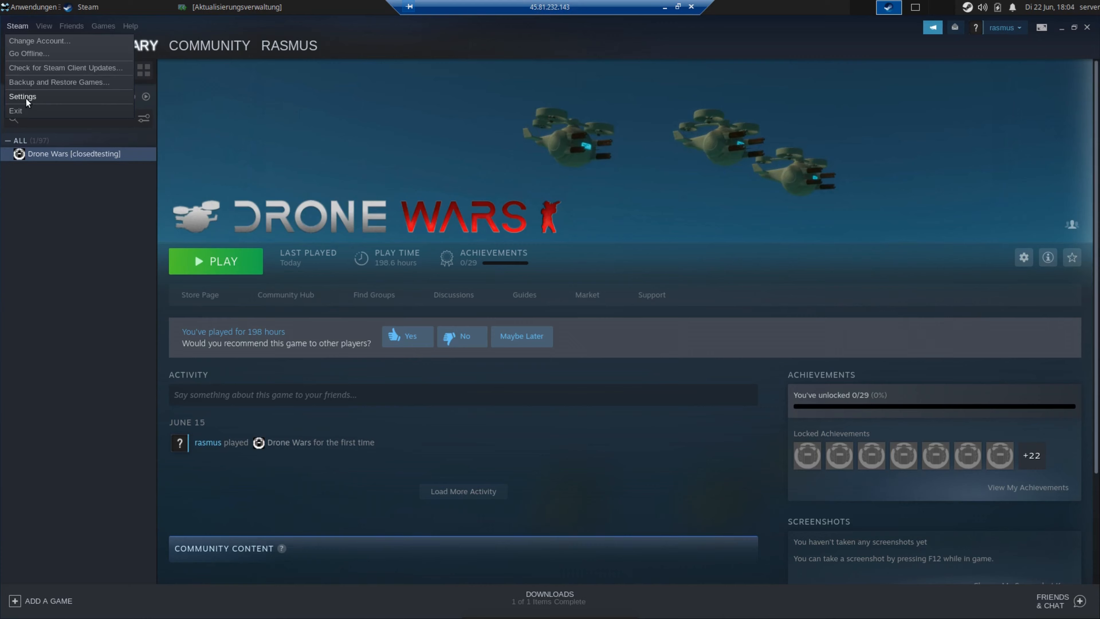
pyautogui.click(23, 96)
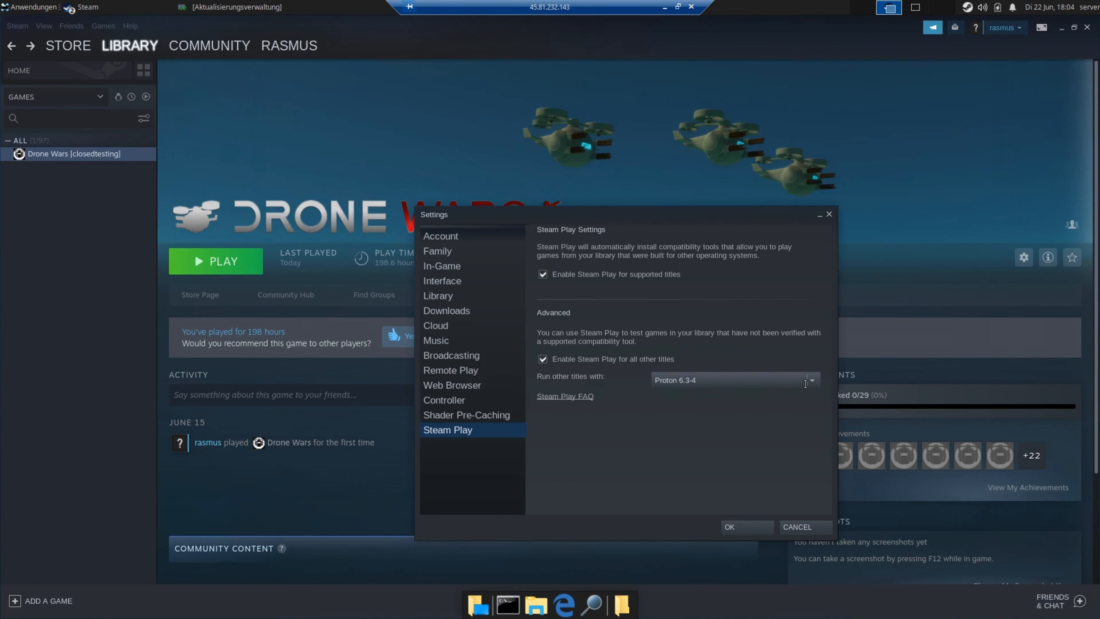
pyautogui.click(811, 379)
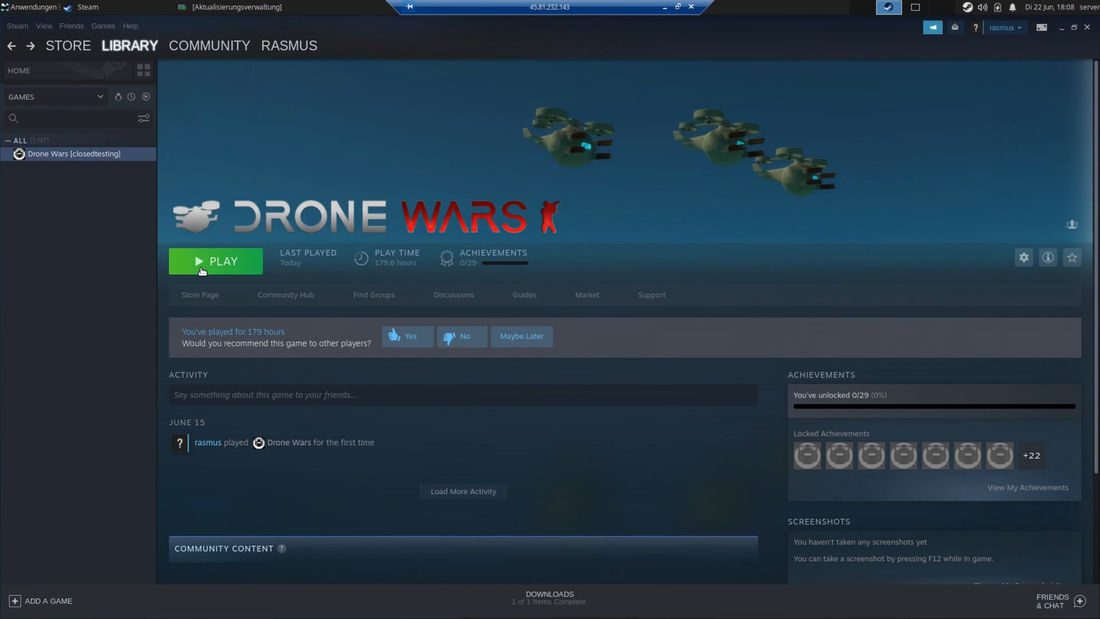
# Launch Drone Wars as the 2.X Dedicated server, opening a new server console.
pyautogui.click(222, 261)
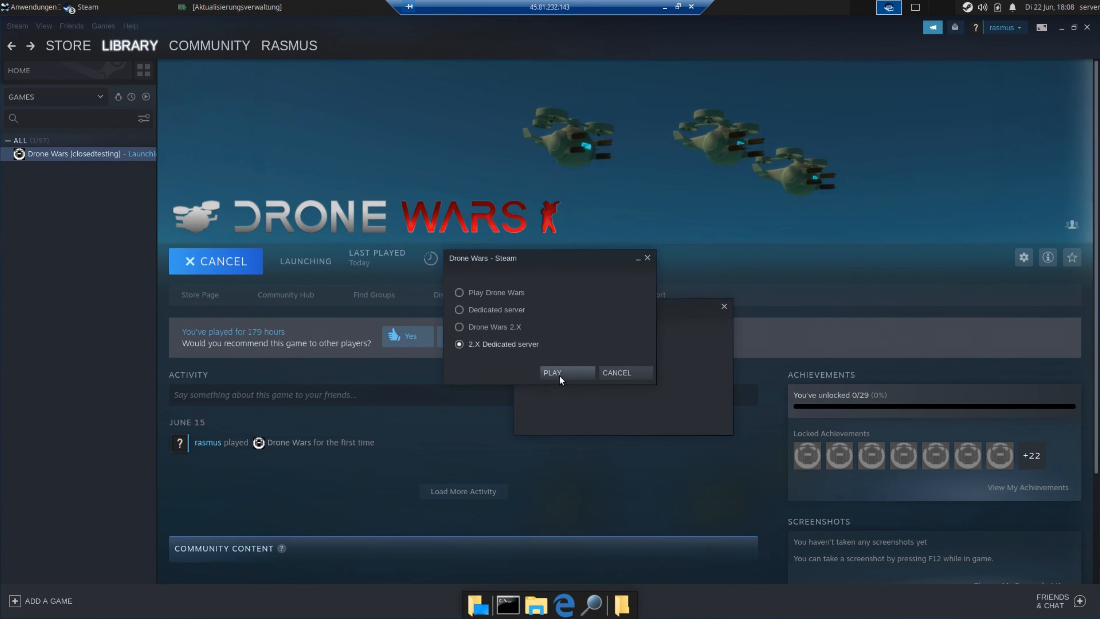
pyautogui.click(553, 372)
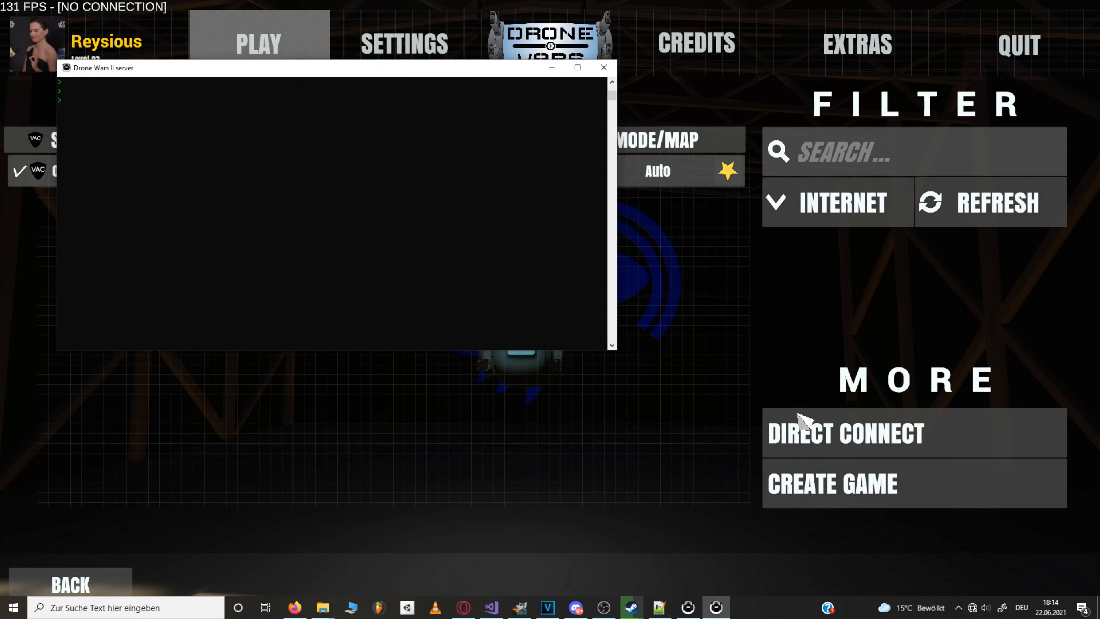
# Join the dedicated server via Direct Connect using its IP and port.
pyautogui.click(845, 433)
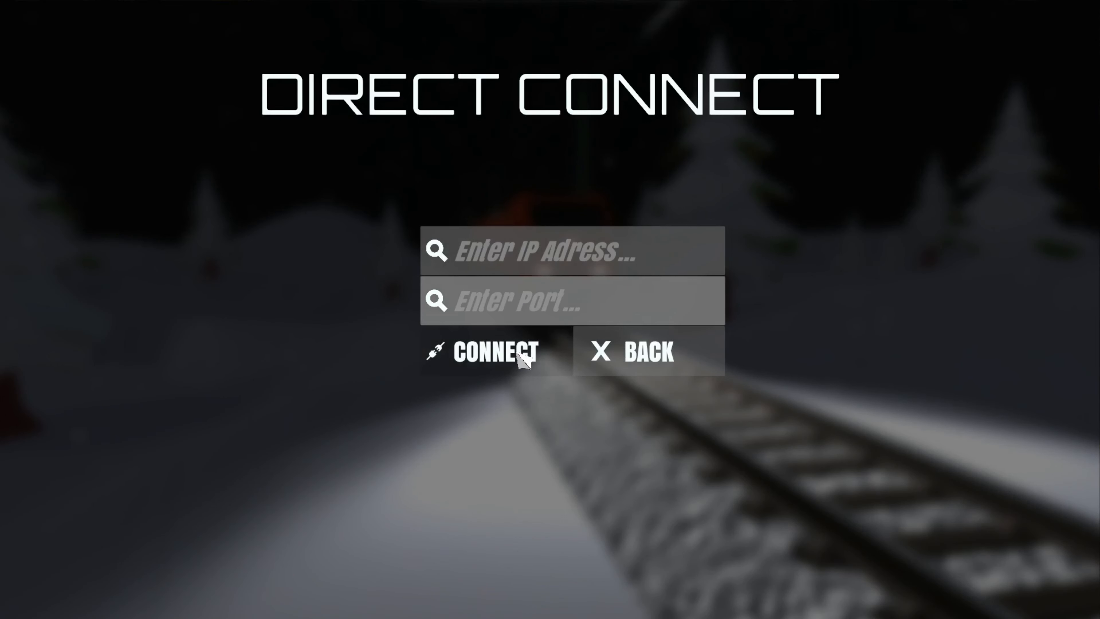
pyautogui.click(497, 352)
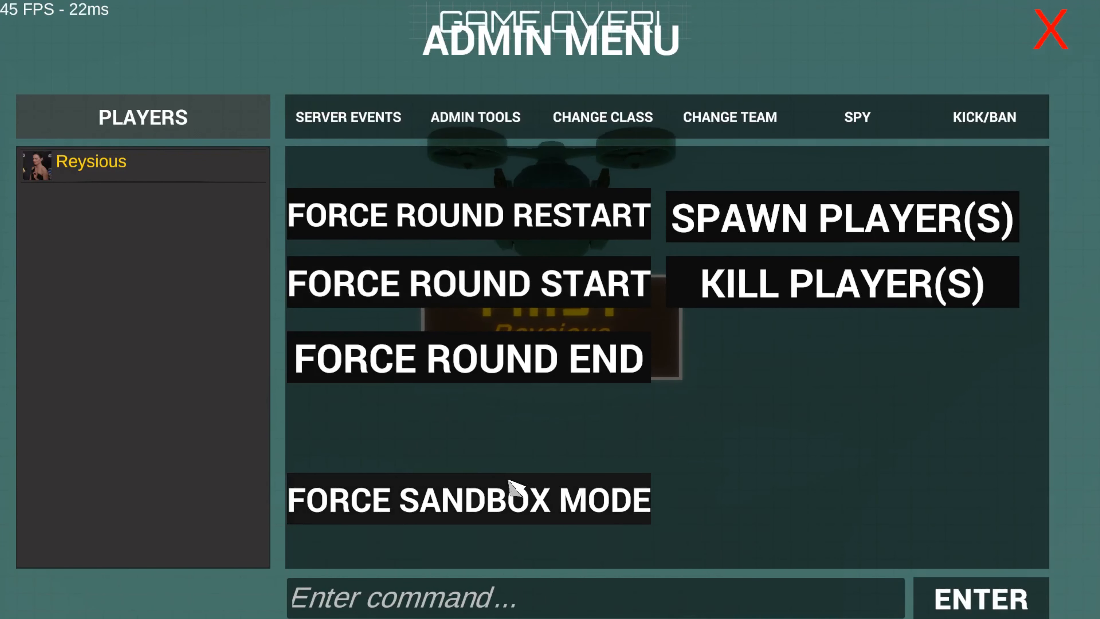
# Force sandbox mode and use Admin Tools to change player Reysious to the drone class.
pyautogui.click(467, 499)
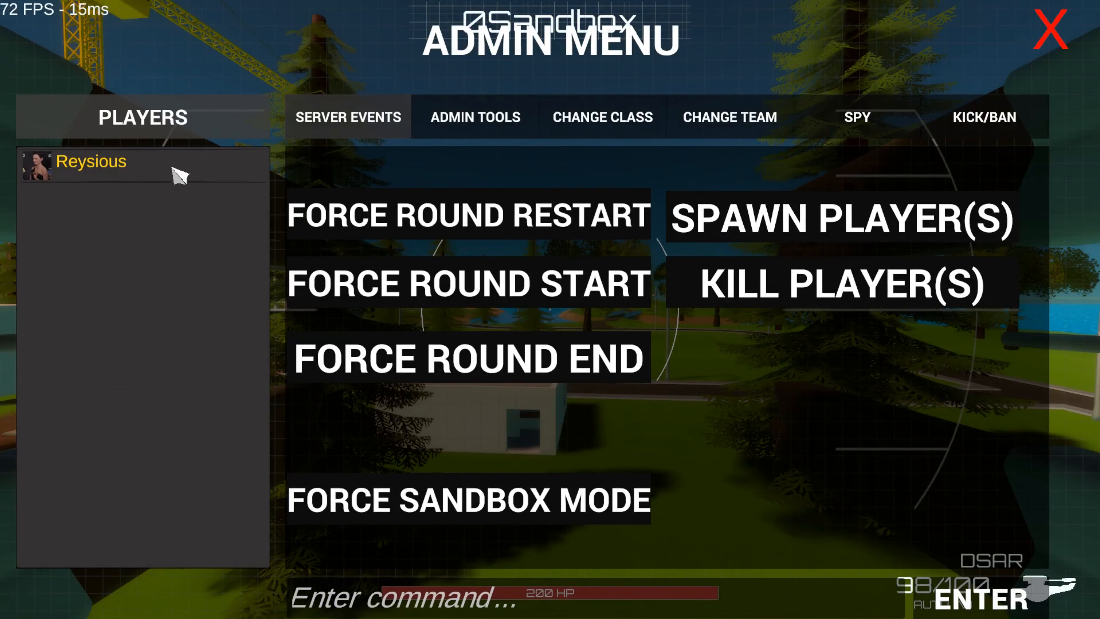
pyautogui.click(90, 162)
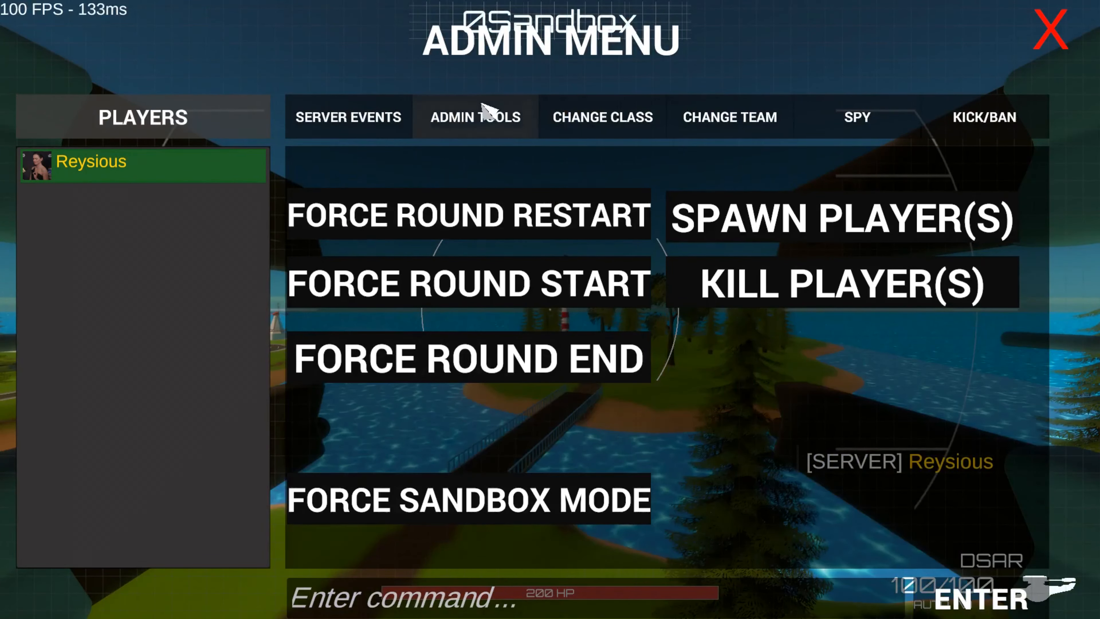
pyautogui.click(474, 116)
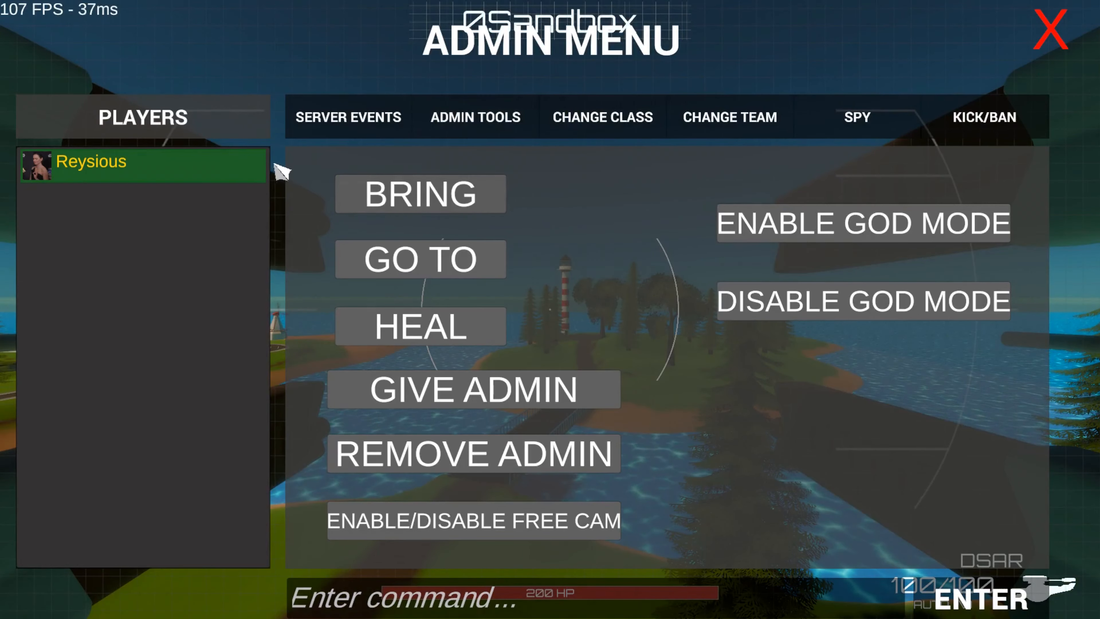
pyautogui.click(600, 117)
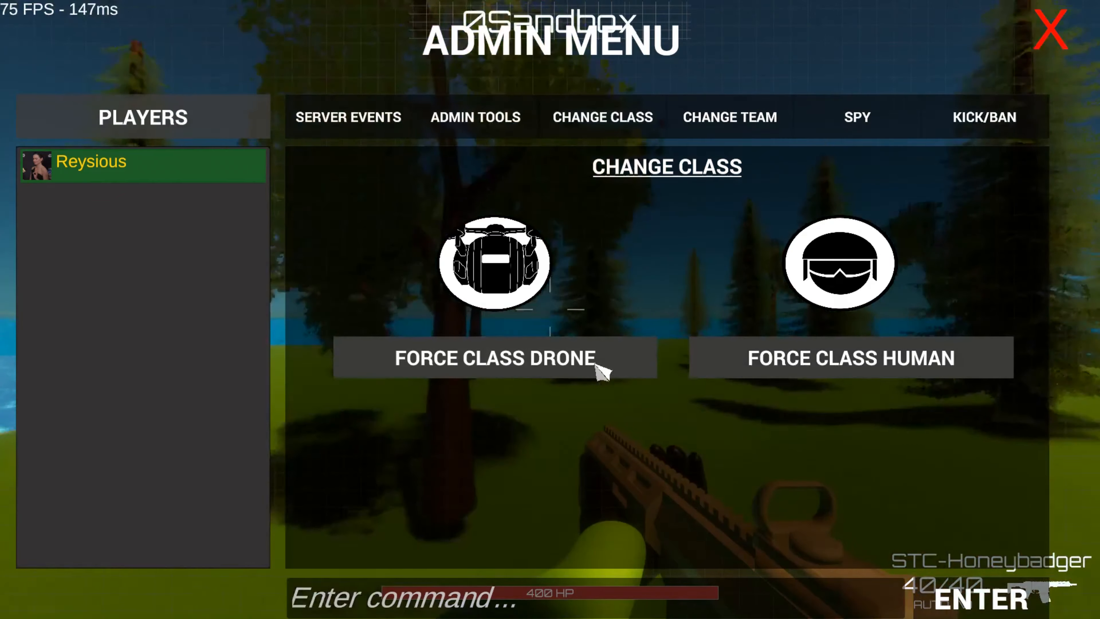
pyautogui.click(728, 117)
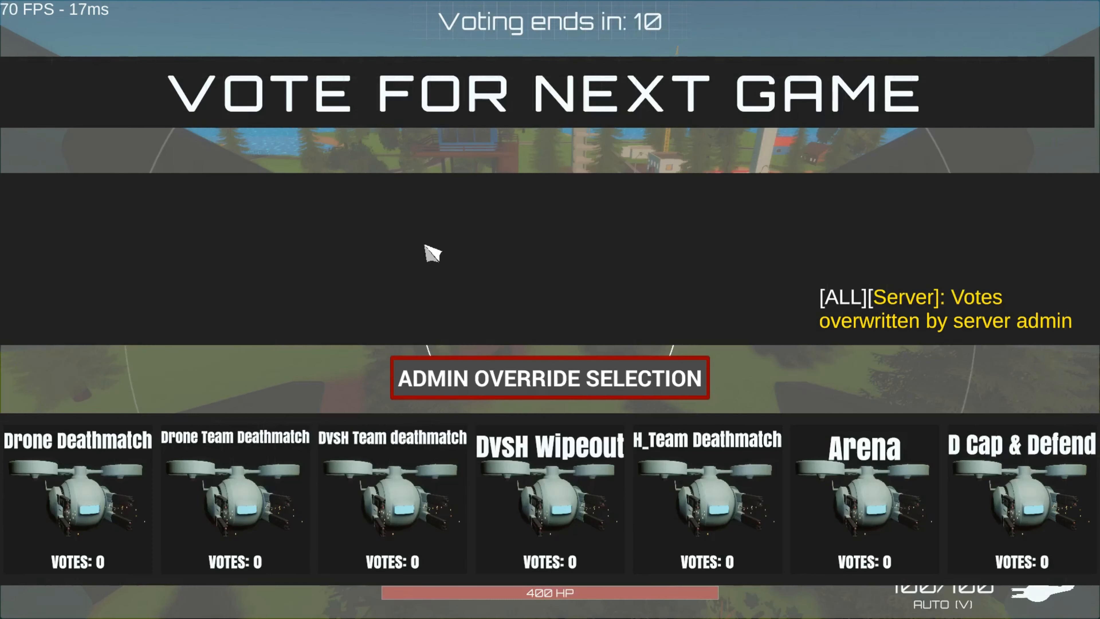
# Admin-override the next-game vote to DvsH Wipeout.
pyautogui.click(549, 498)
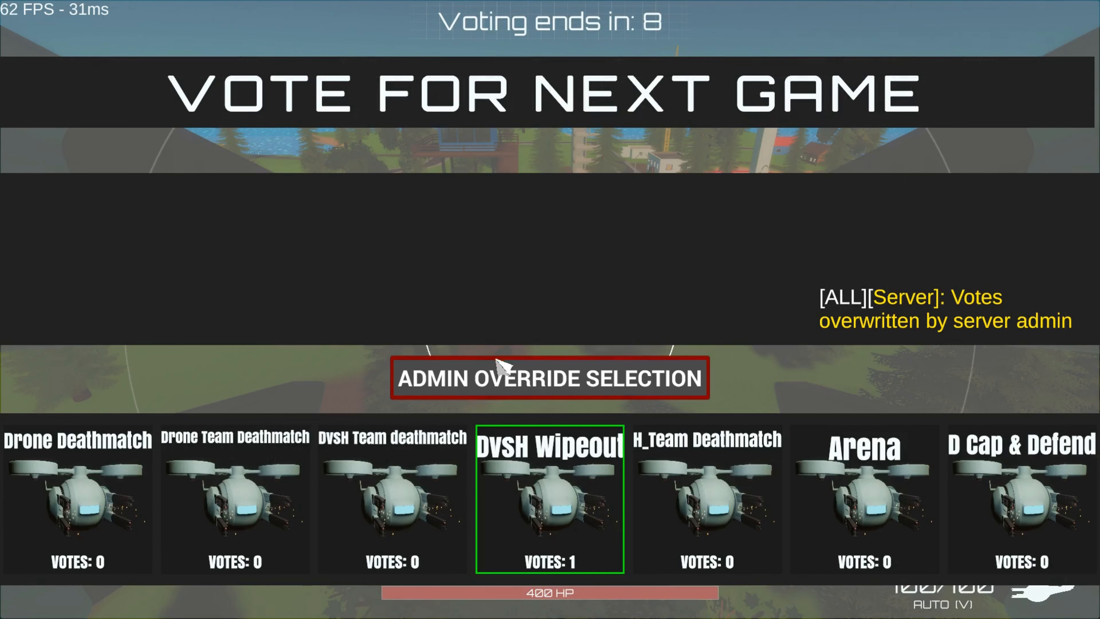